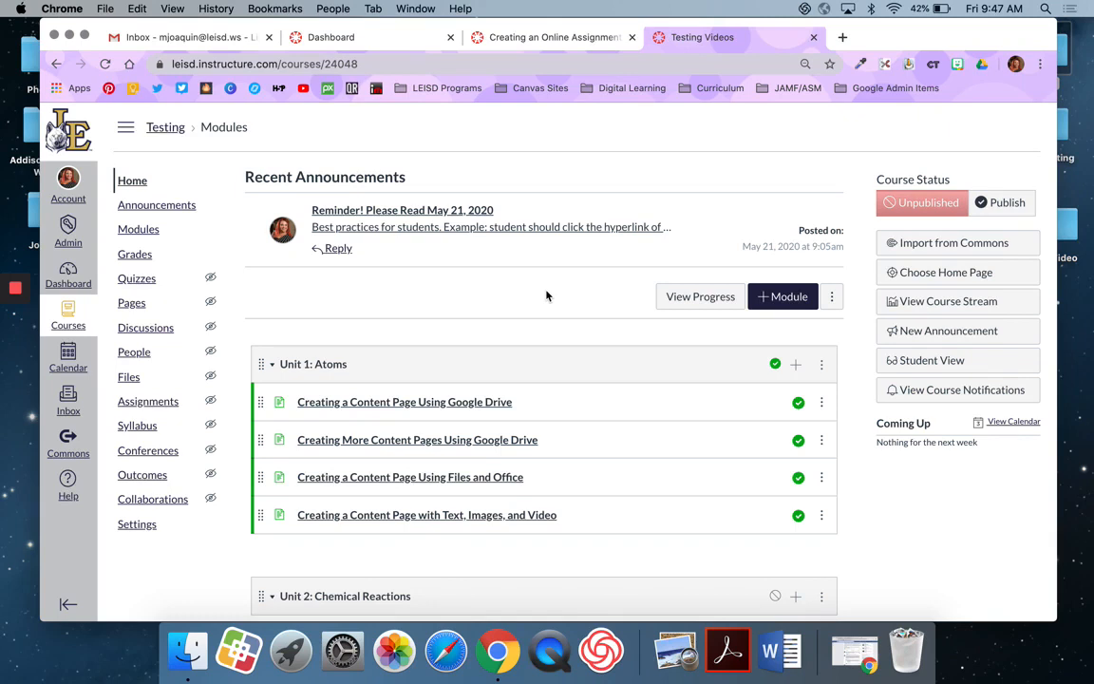
{"action": "mouse_move", "coordinate": [163, 389]}
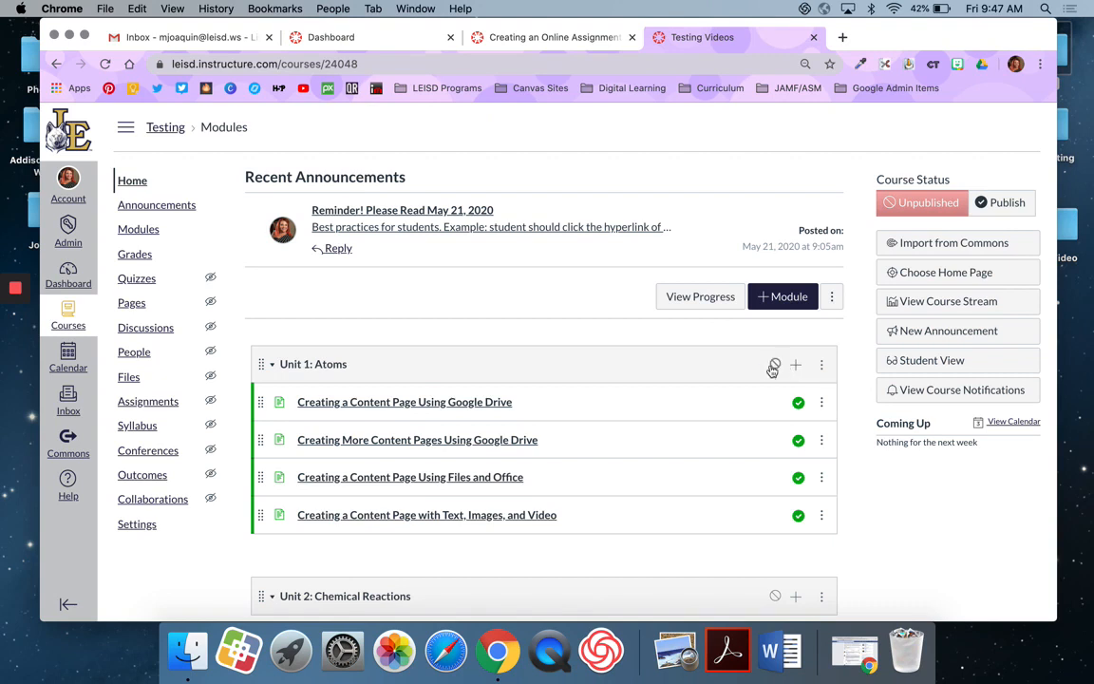
- Add a new assignment 'Creating an Online Assignment' to Unit 1: Atoms and open it
{"action": "scroll", "scroll_direction": "down", "scroll_amount": 3}
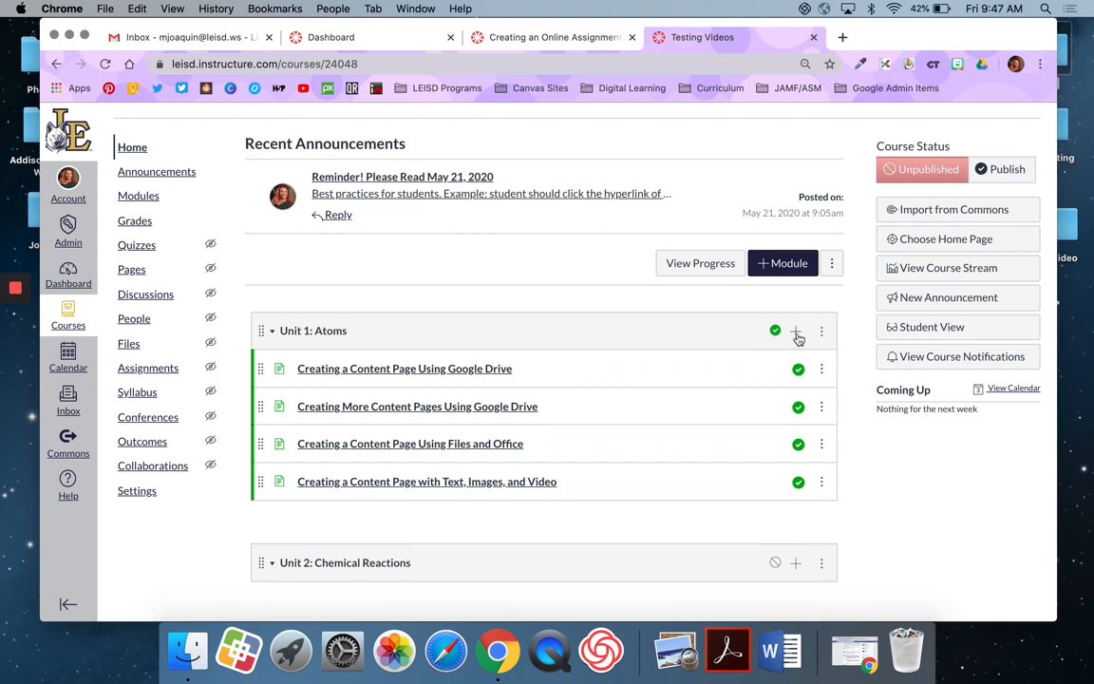
{"action": "left_click", "coordinate": [796, 330]}
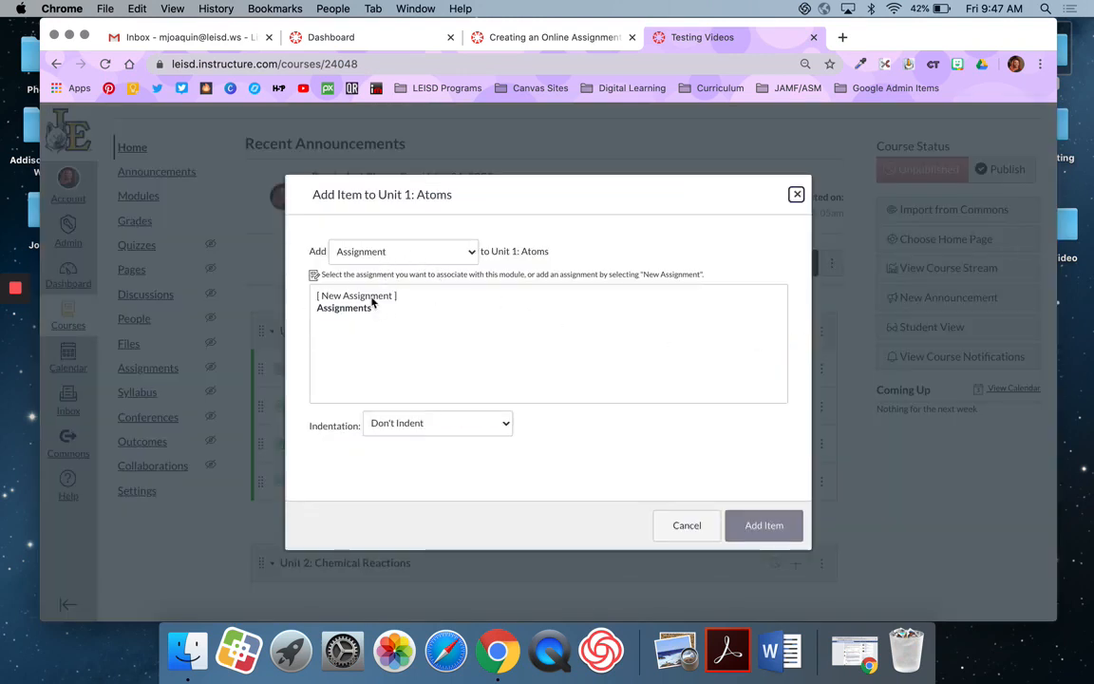
{"action": "left_click", "coordinate": [356, 295]}
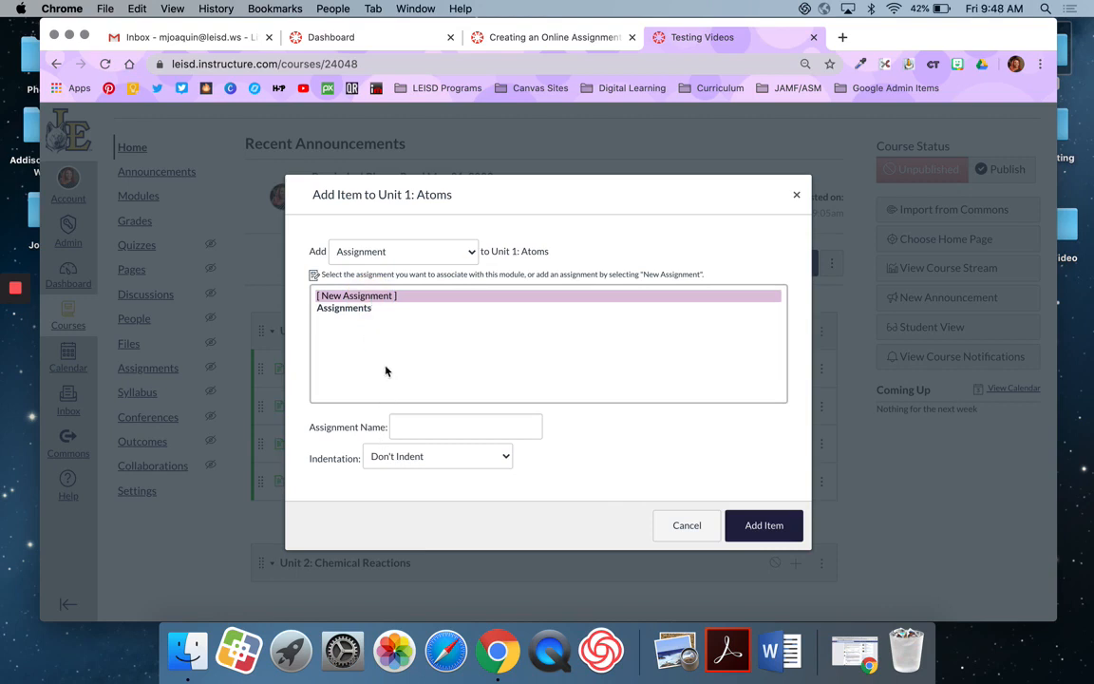
{"action": "type", "text": "Creating an Online Assignment"}
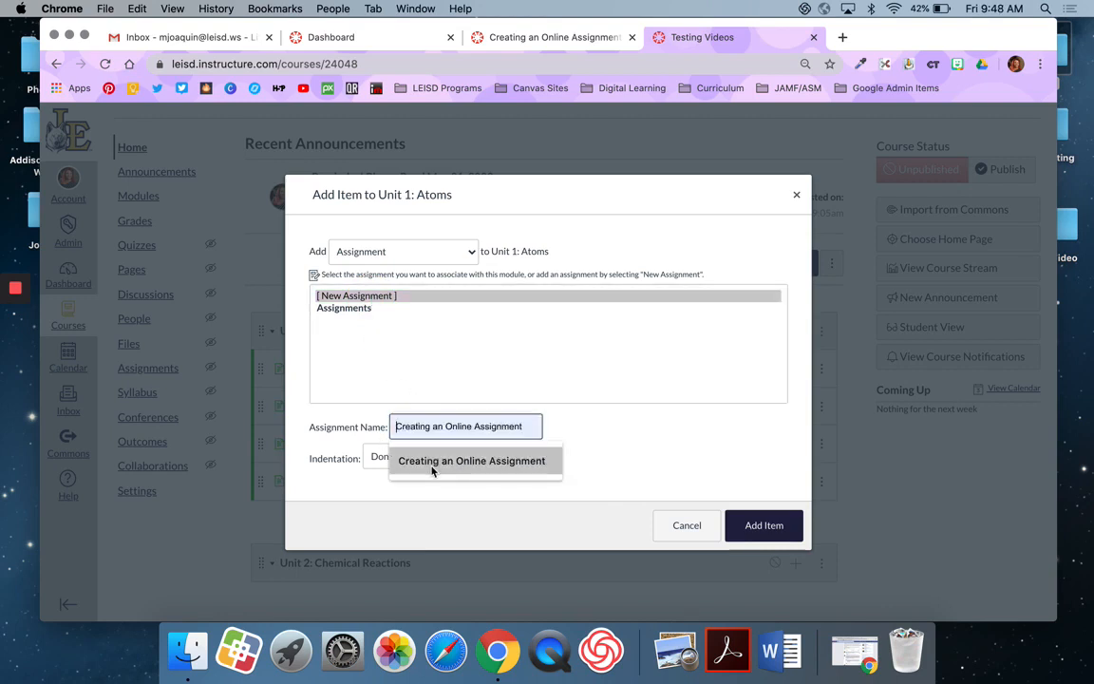
{"action": "left_click", "coordinate": [764, 525]}
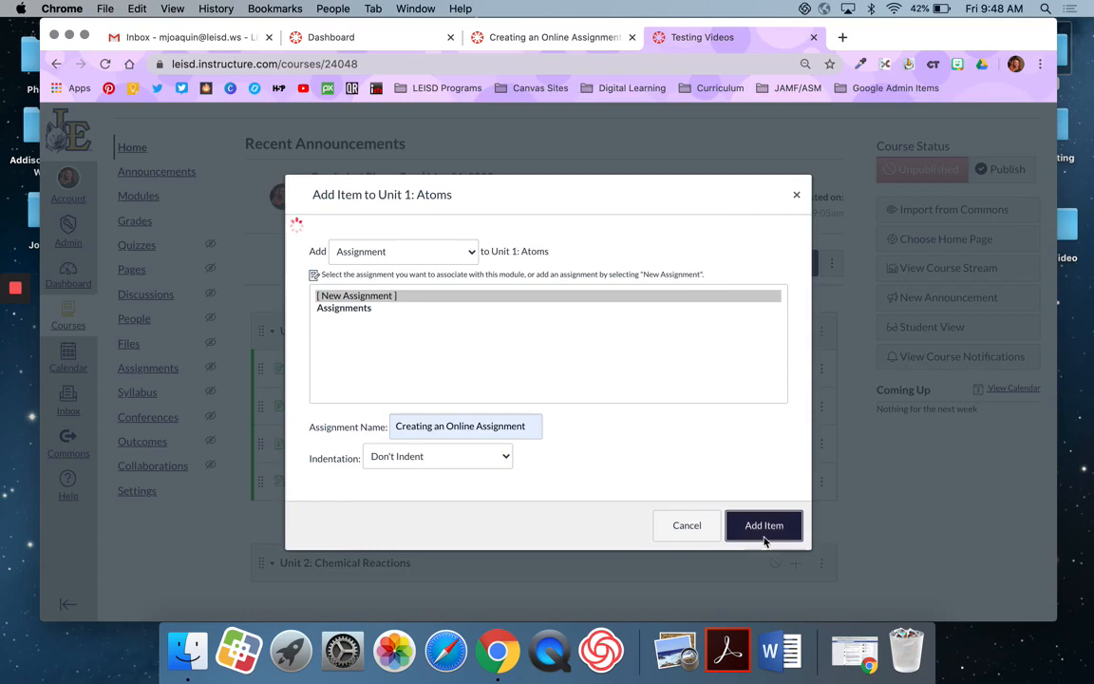
{"action": "left_click", "coordinate": [763, 525]}
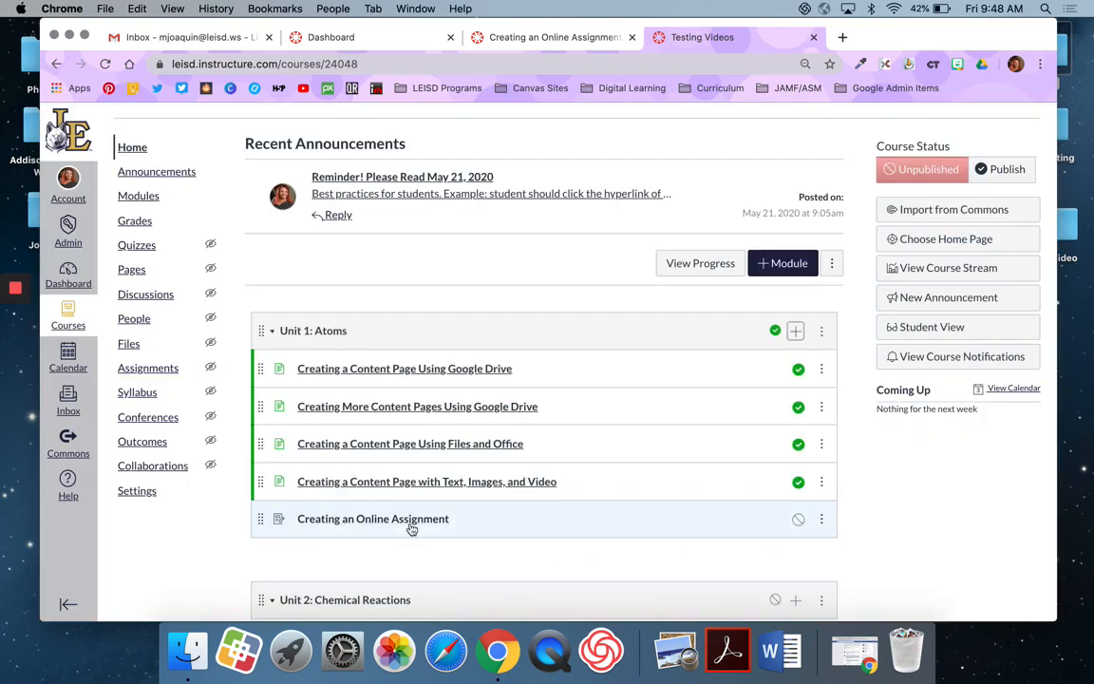
{"action": "left_click", "coordinate": [372, 519]}
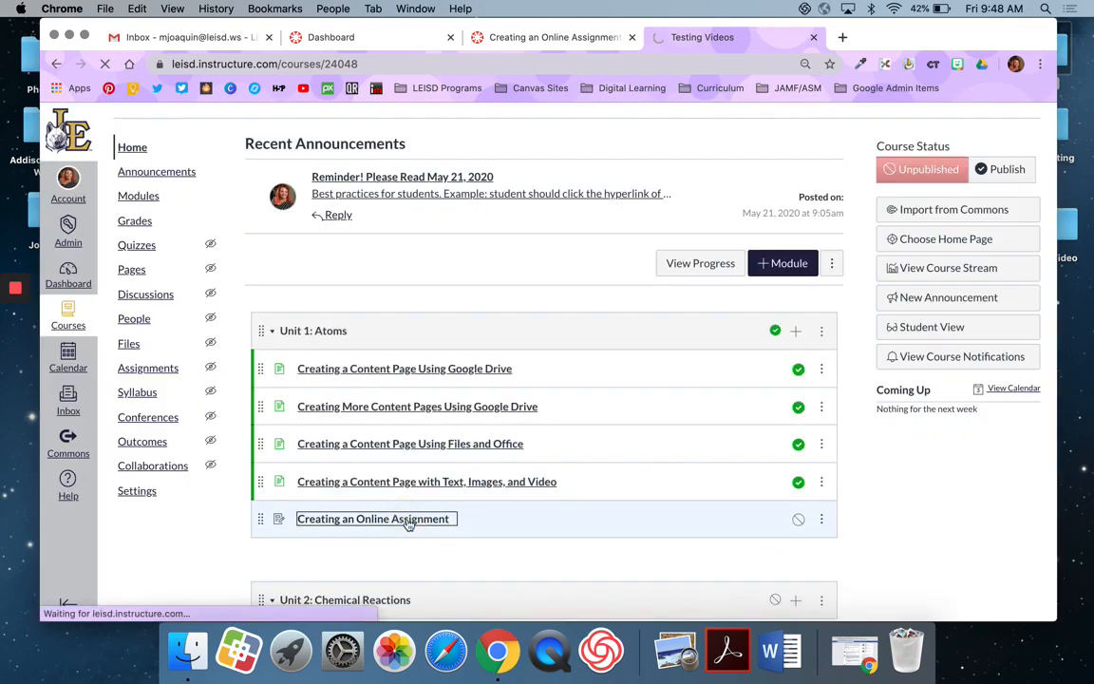
- Open the editor for the Creating an Online Assignment page
{"action": "left_click", "coordinate": [373, 519]}
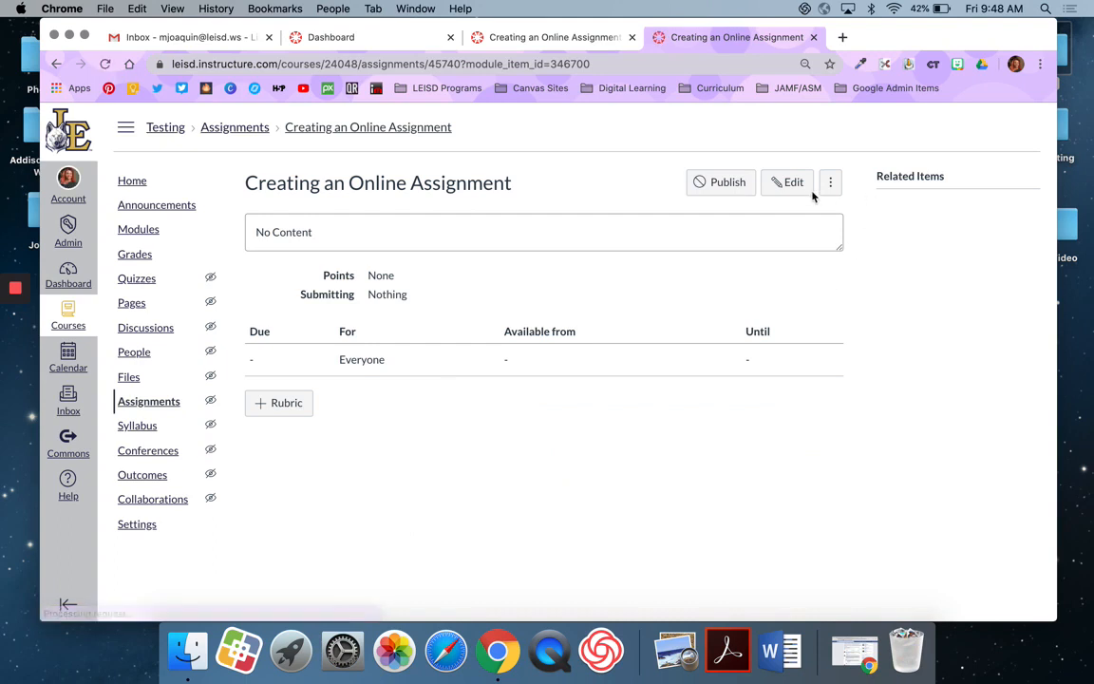
{"action": "left_click", "coordinate": [787, 181]}
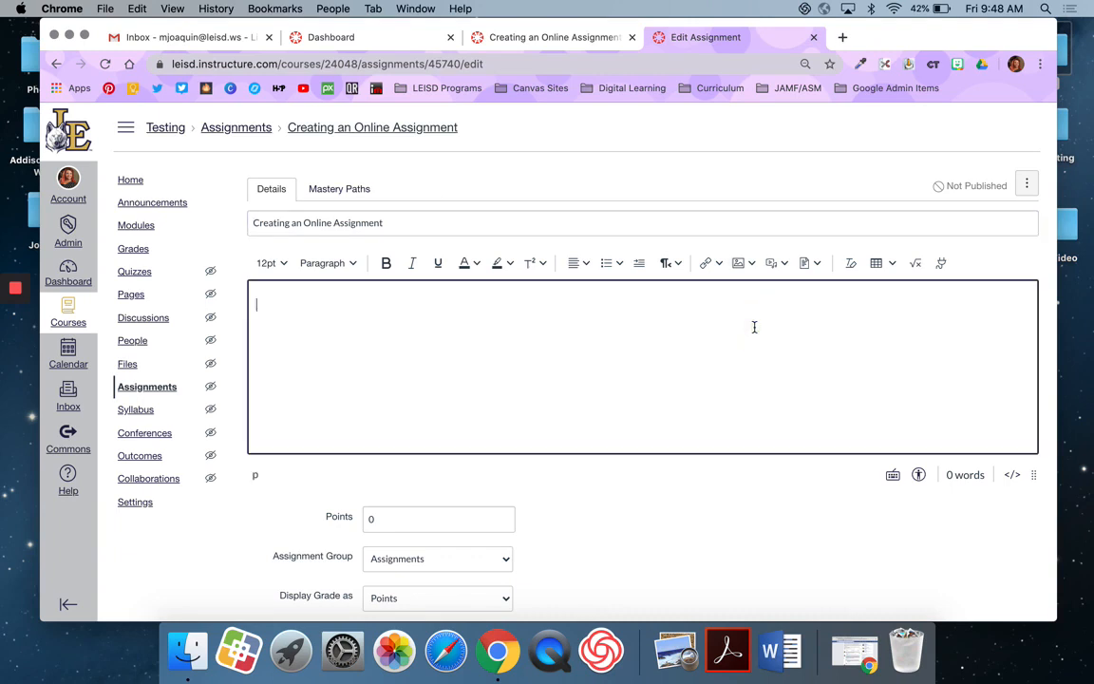
- Write instructions to read Tuck Everlasting Chapter 12 and summarise it
{"action": "type", "text": "Please r"}
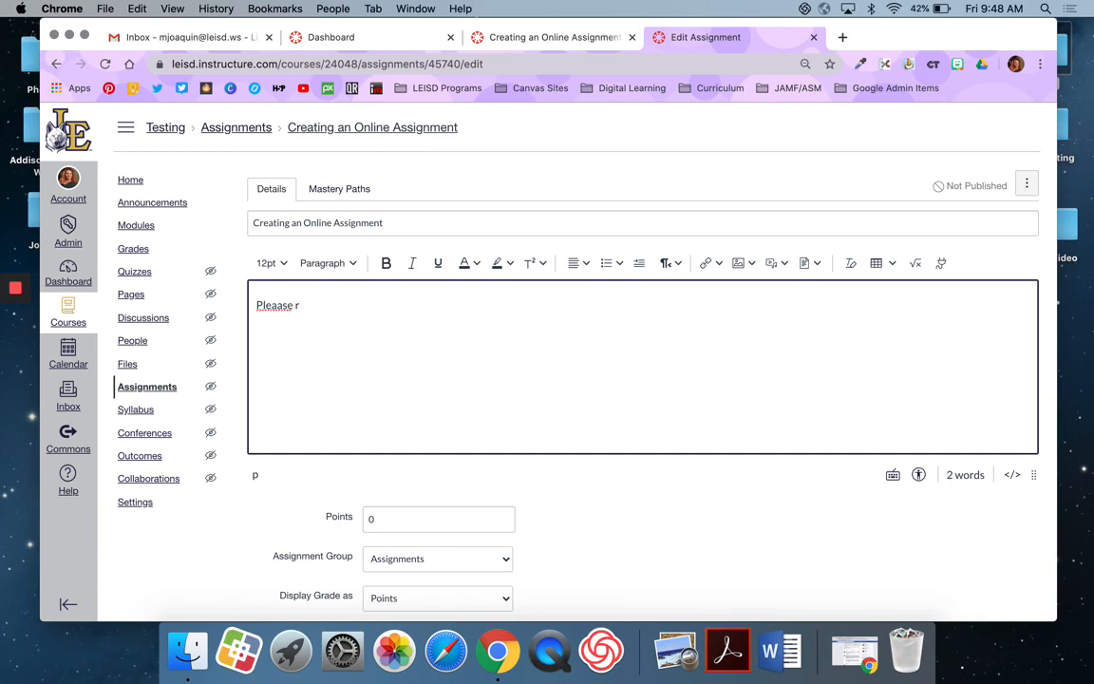
{"action": "type", "text": "Please use this video to follow along with your reading if needed."}
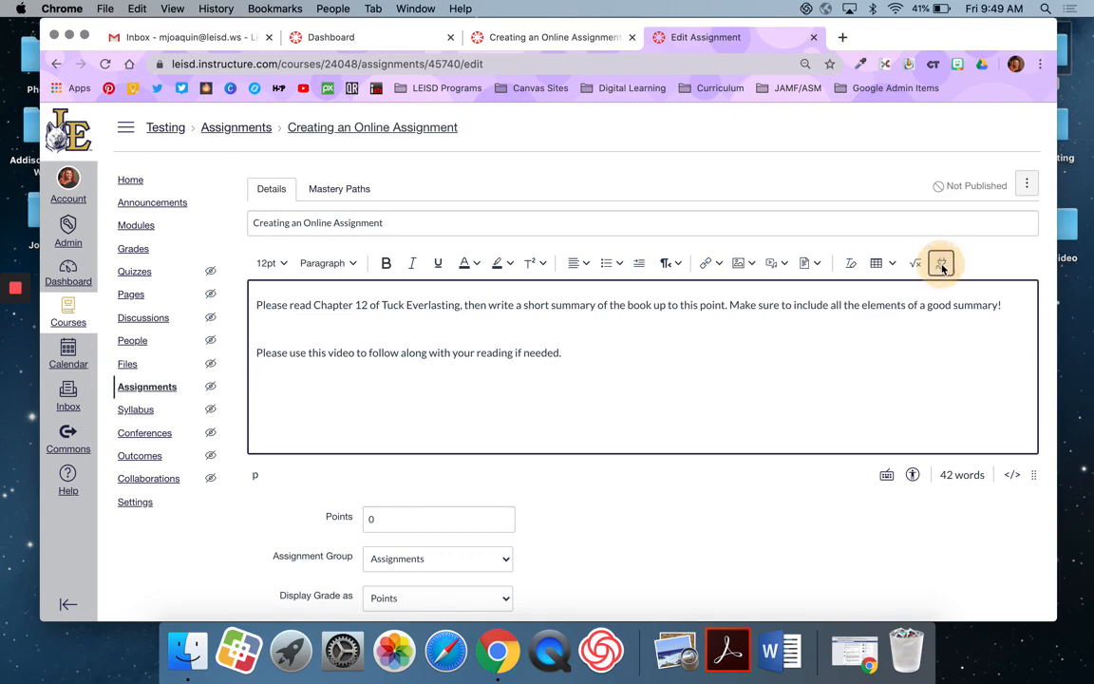
- Embed the first YouTube result for 'chapter 12 tuck everlasting' in the description
{"action": "left_click", "coordinate": [940, 263]}
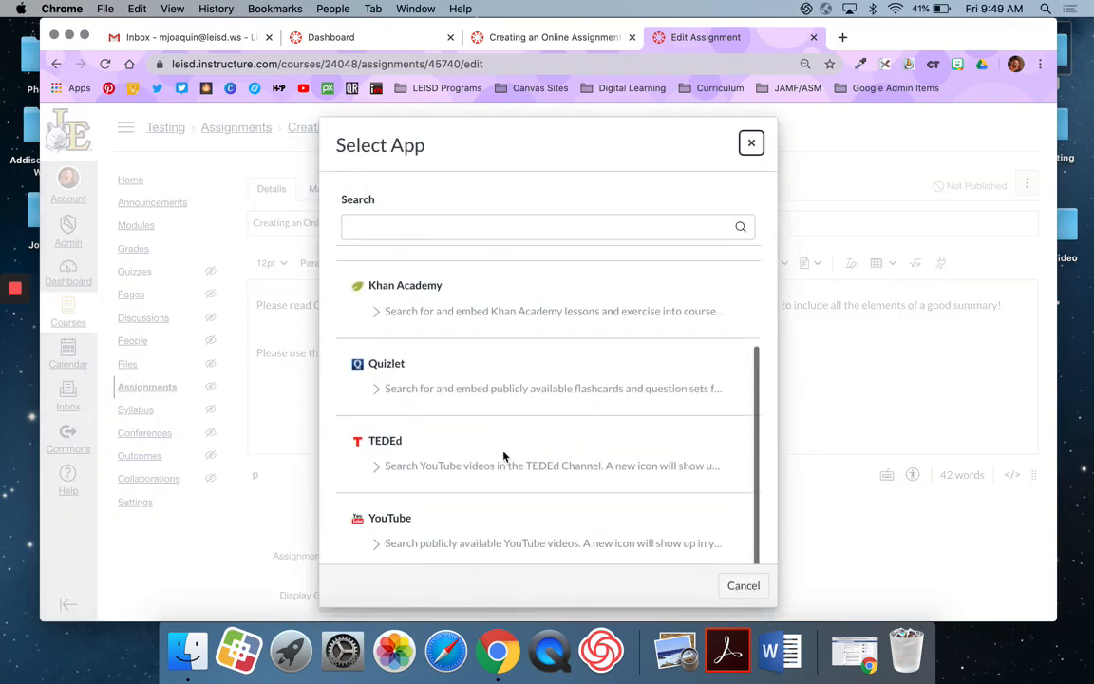
{"action": "left_click", "coordinate": [390, 517]}
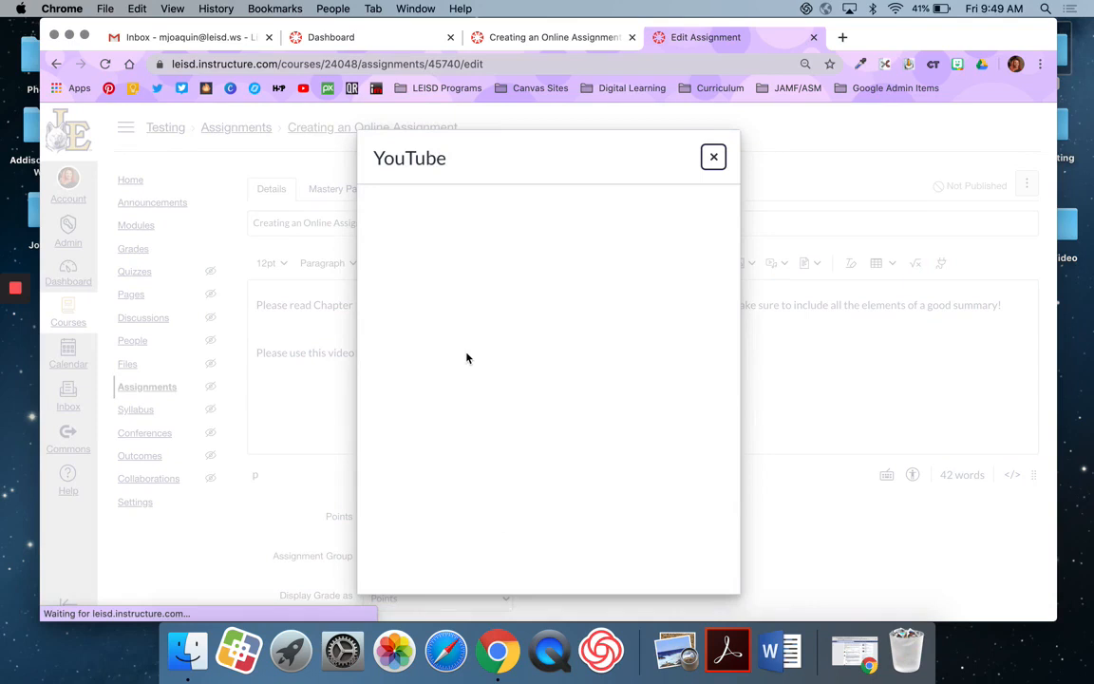
{"action": "left_click", "coordinate": [641, 206]}
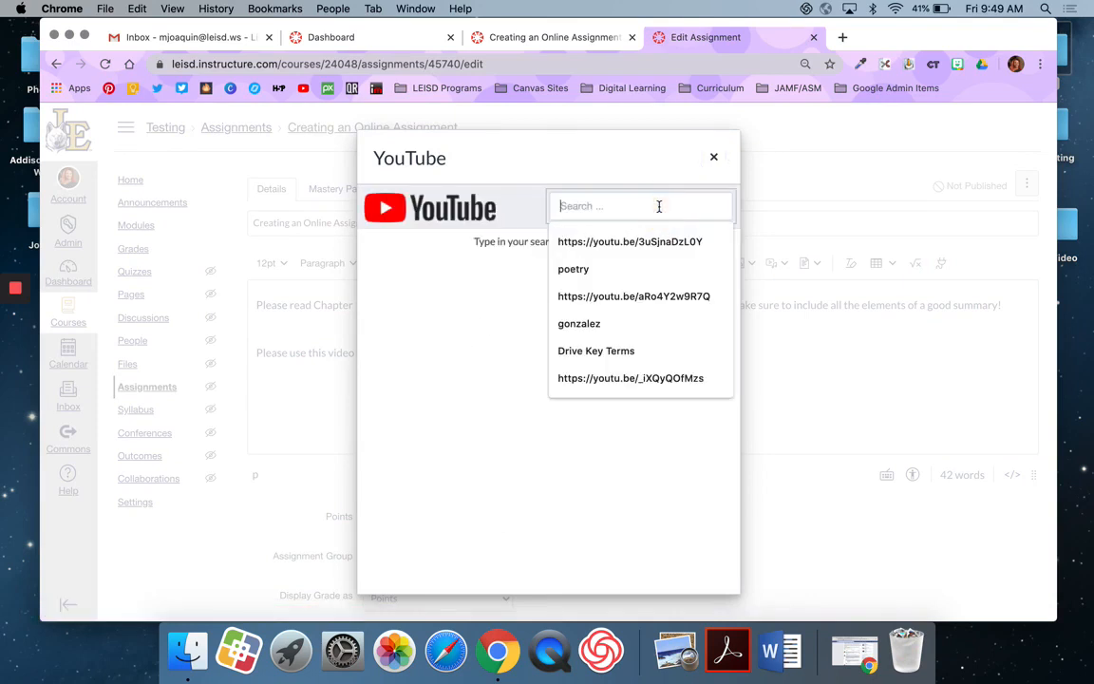
{"action": "type", "text": "chapter"}
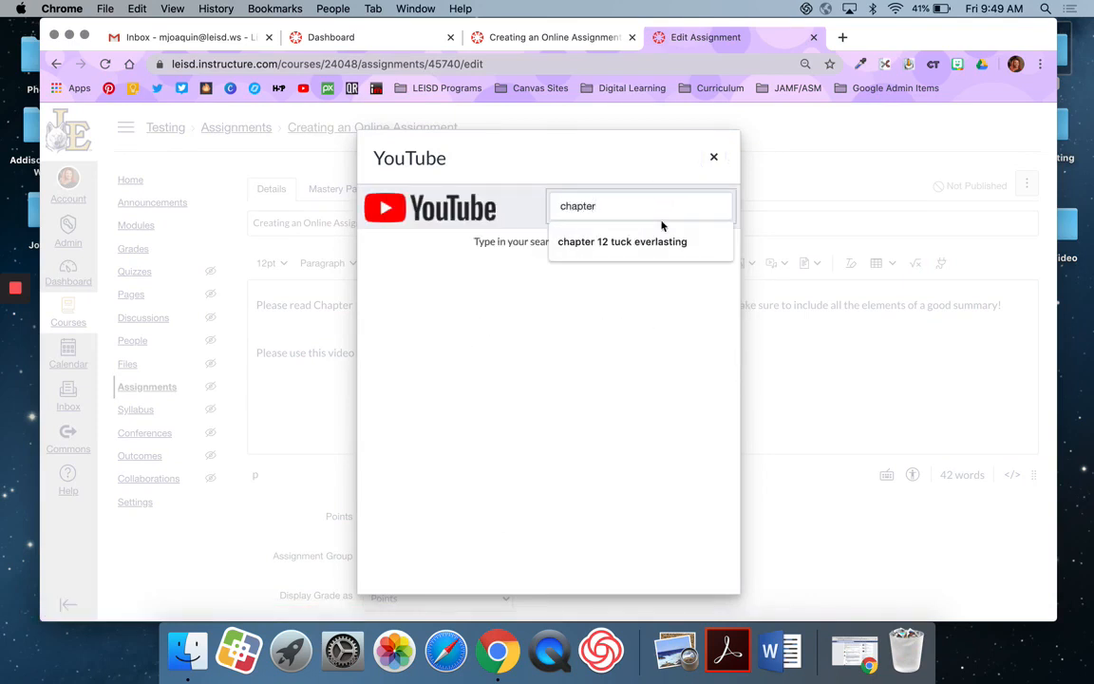
{"action": "left_click", "coordinate": [622, 242]}
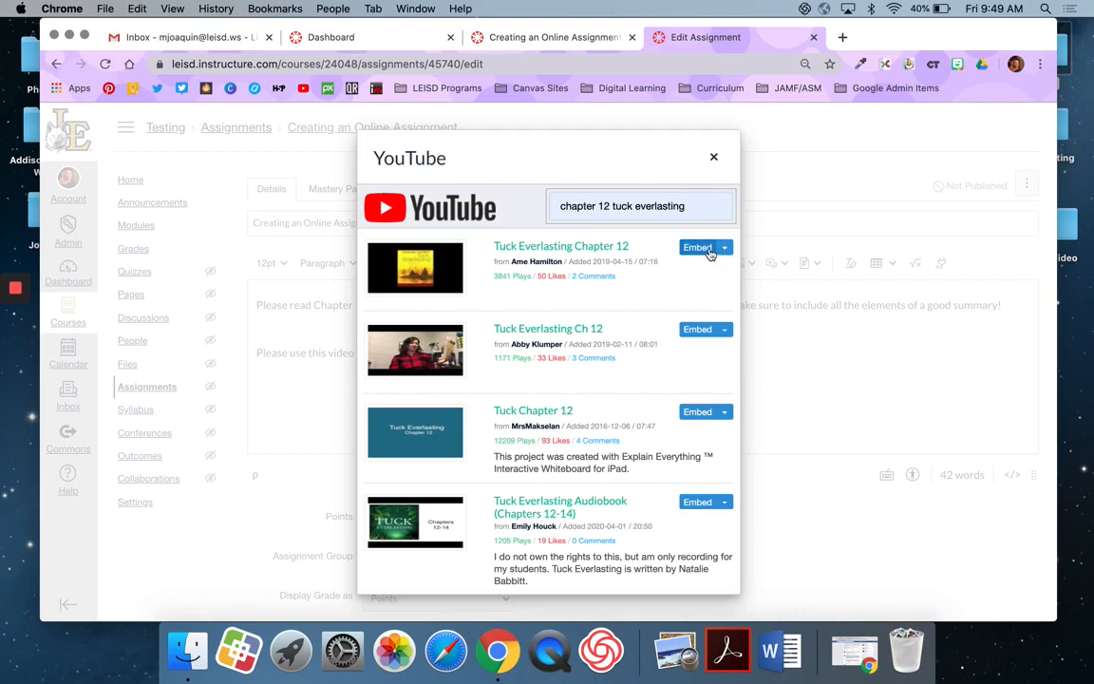
{"action": "left_click", "coordinate": [697, 246]}
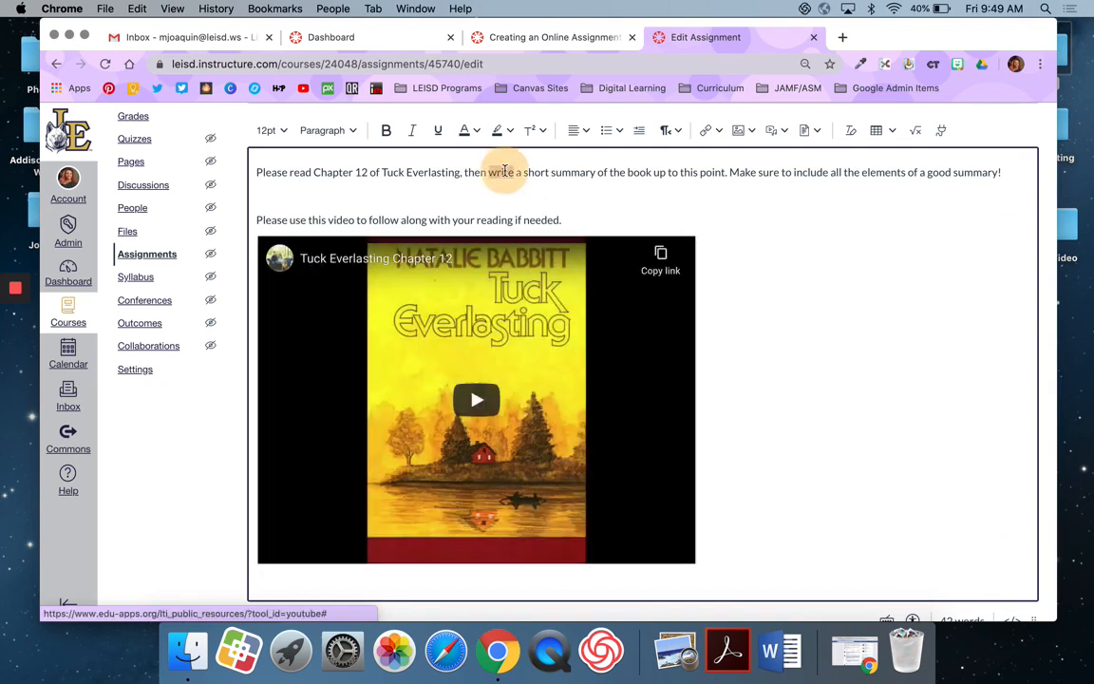
- Make the instruction paragraph 14pt and bold 'then write a short summary of the book'
{"action": "left_click", "coordinate": [272, 130]}
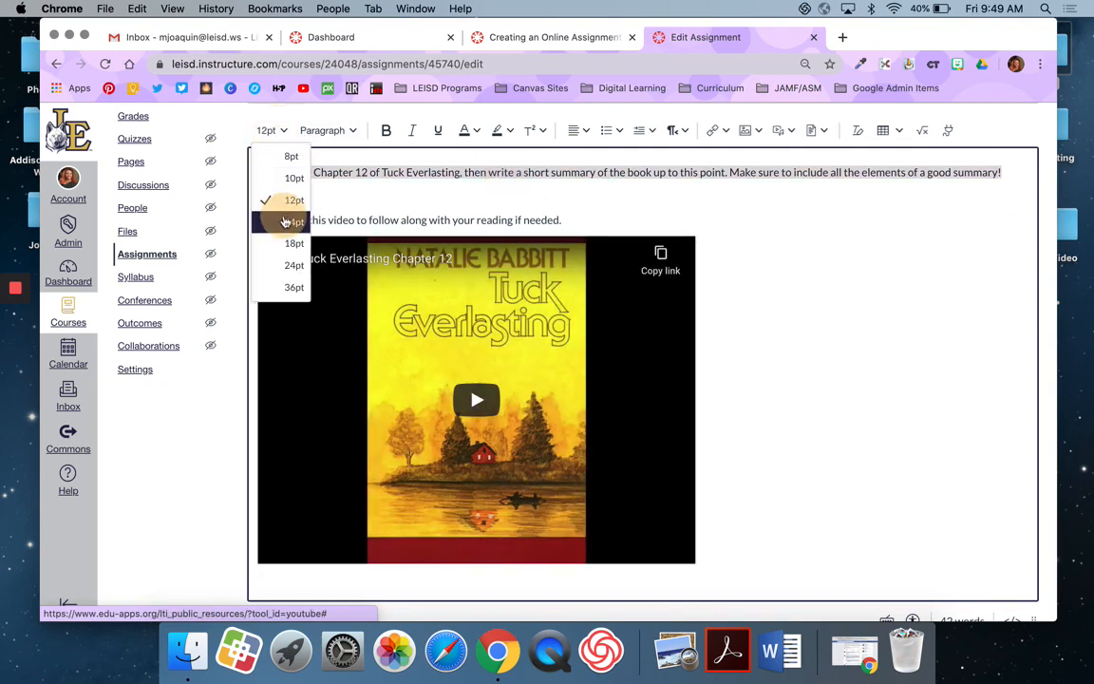
{"action": "left_click", "coordinate": [295, 221]}
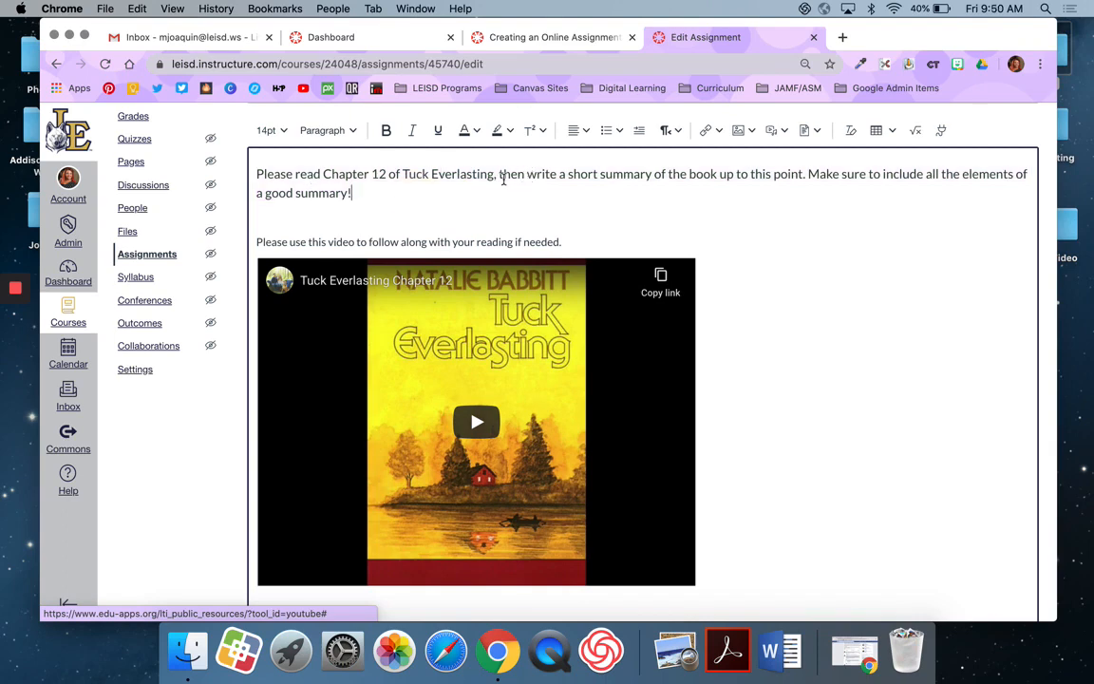
{"action": "left_click_drag", "start_coordinate": [498, 173], "coordinate": [769, 174]}
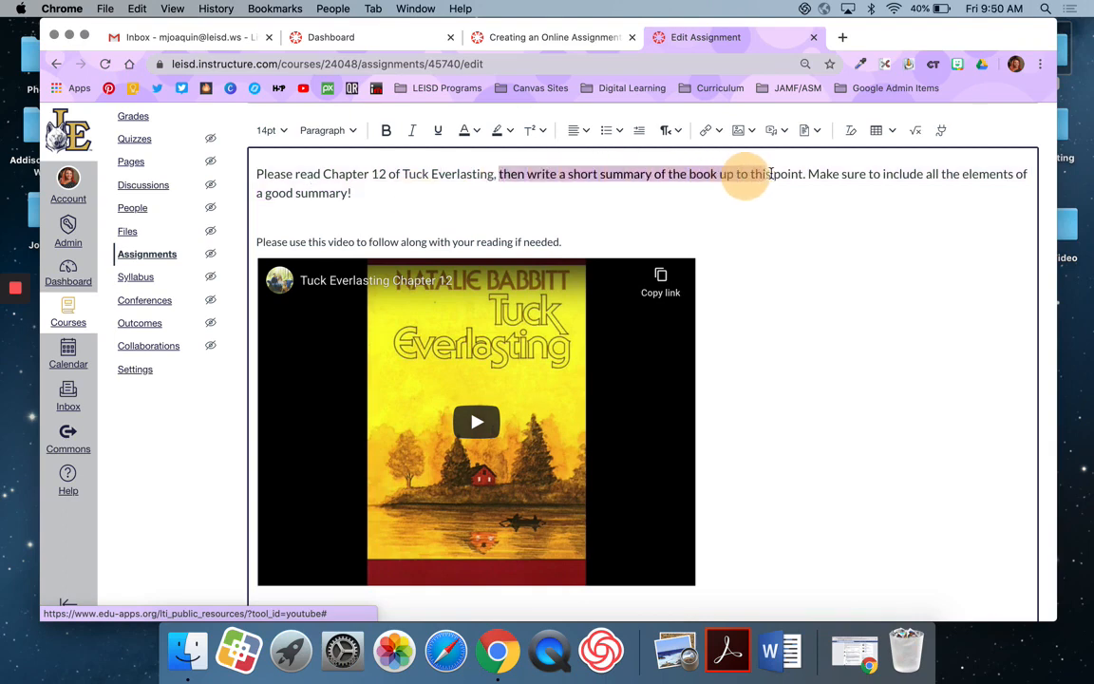
{"action": "left_click", "coordinate": [411, 130]}
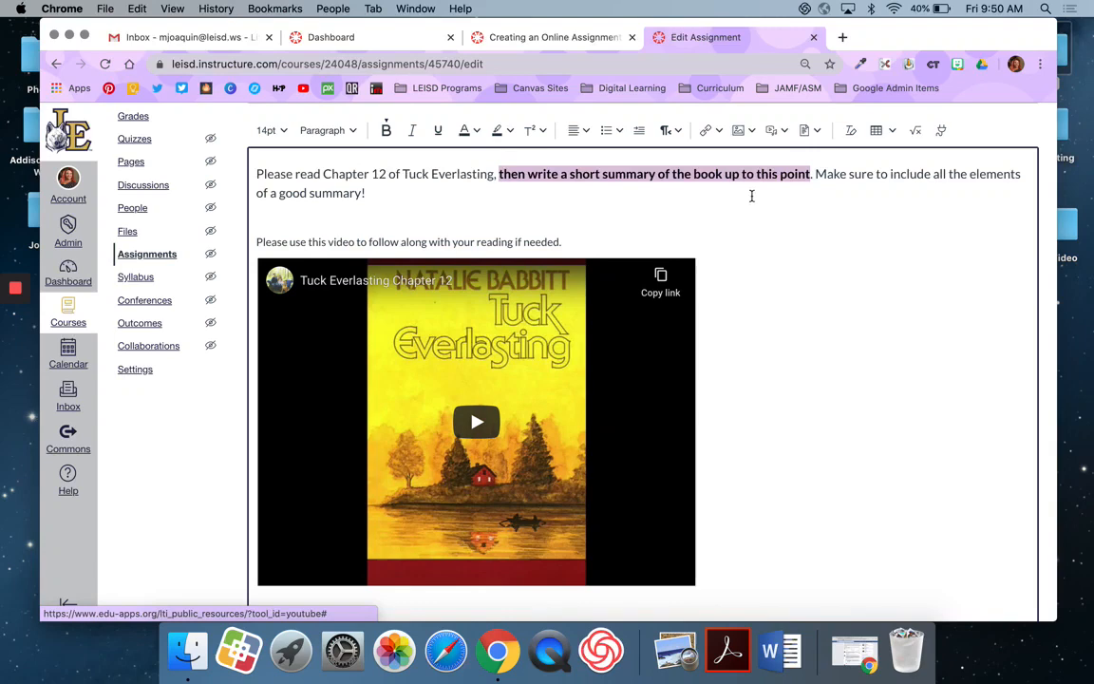
{"action": "scroll", "scroll_direction": "down", "scroll_amount": 3}
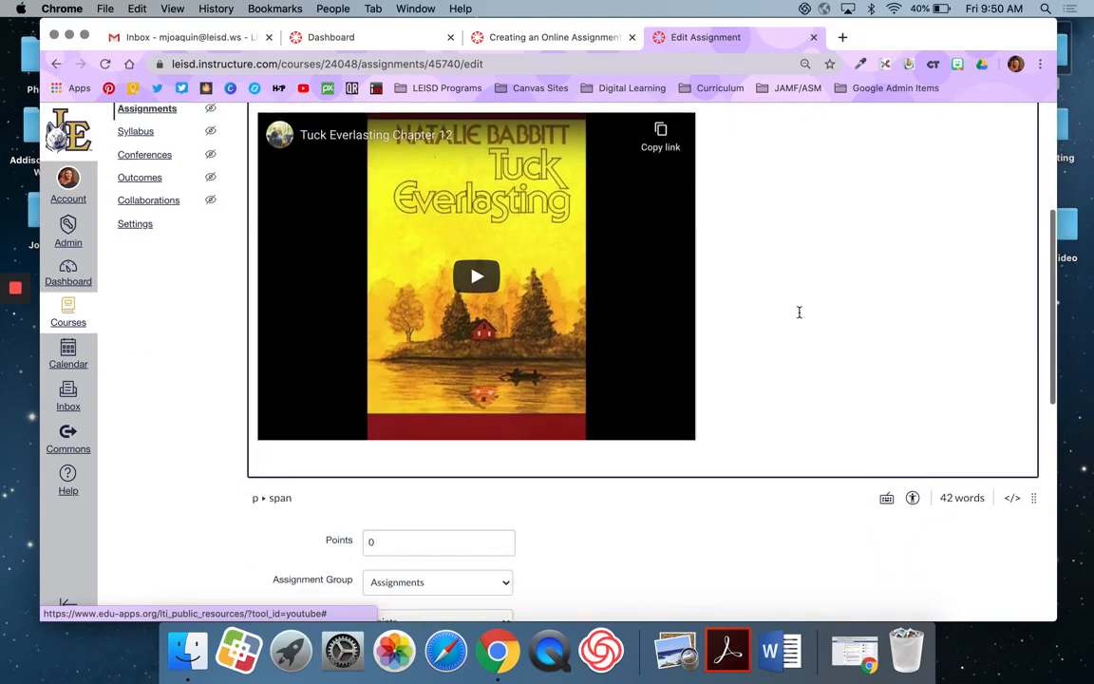
- Set Points to 100 and Display Grade as to Percentage
{"action": "scroll", "scroll_direction": "down", "scroll_amount": 3}
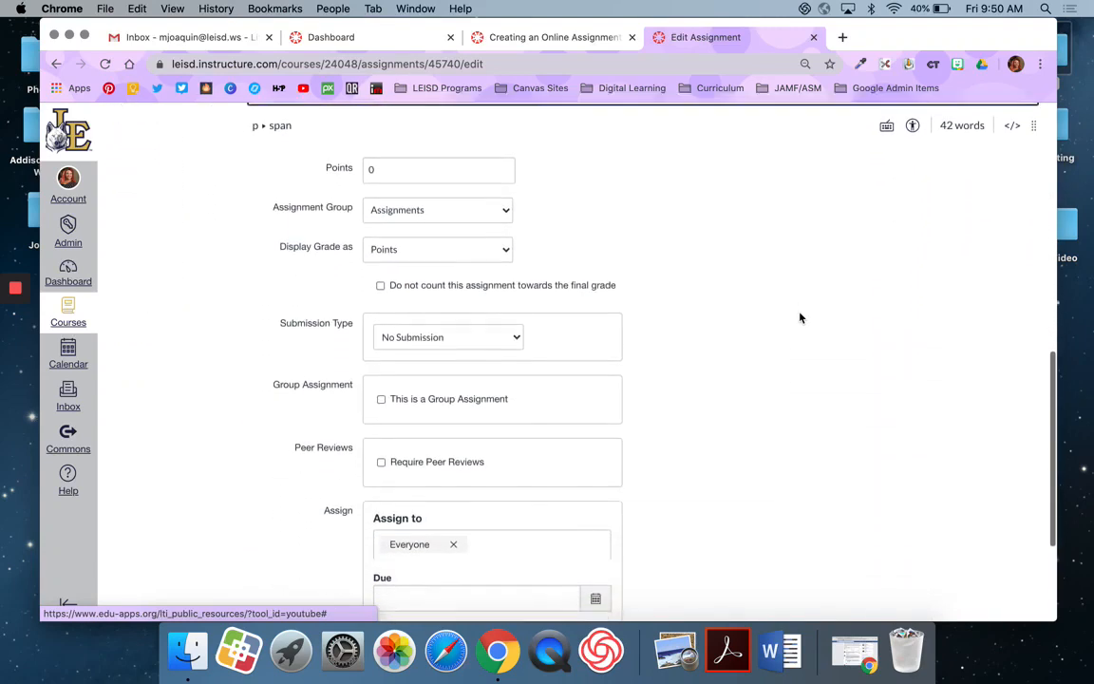
{"action": "scroll", "scroll_direction": "down", "scroll_amount": 3}
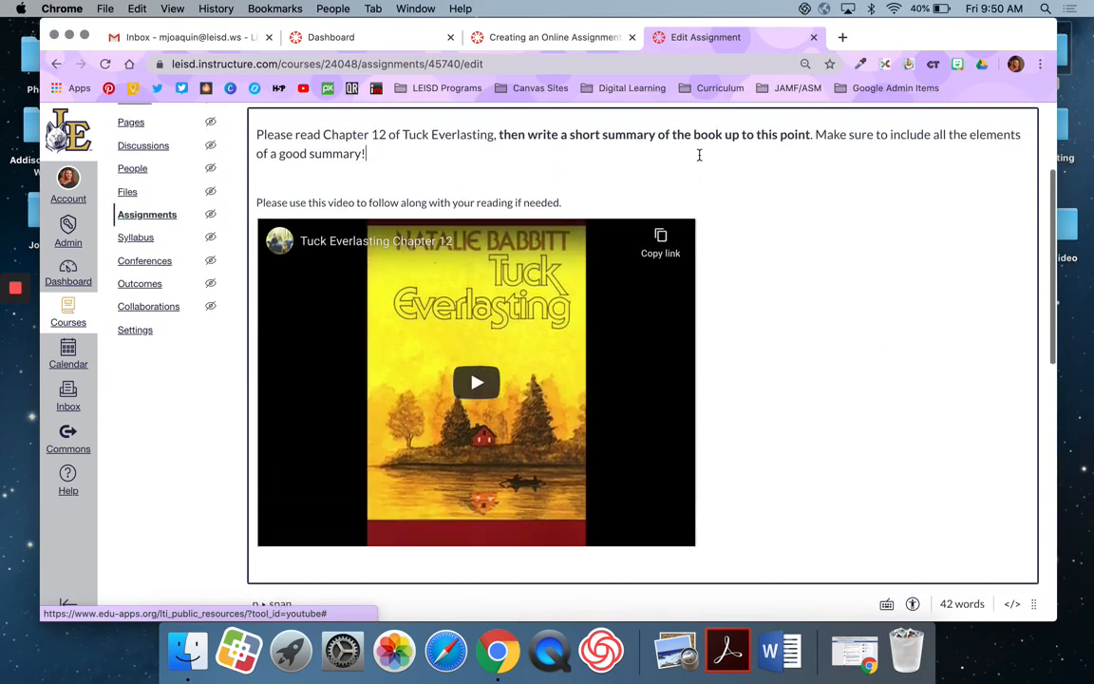
{"action": "scroll", "scroll_direction": "down", "scroll_amount": 3}
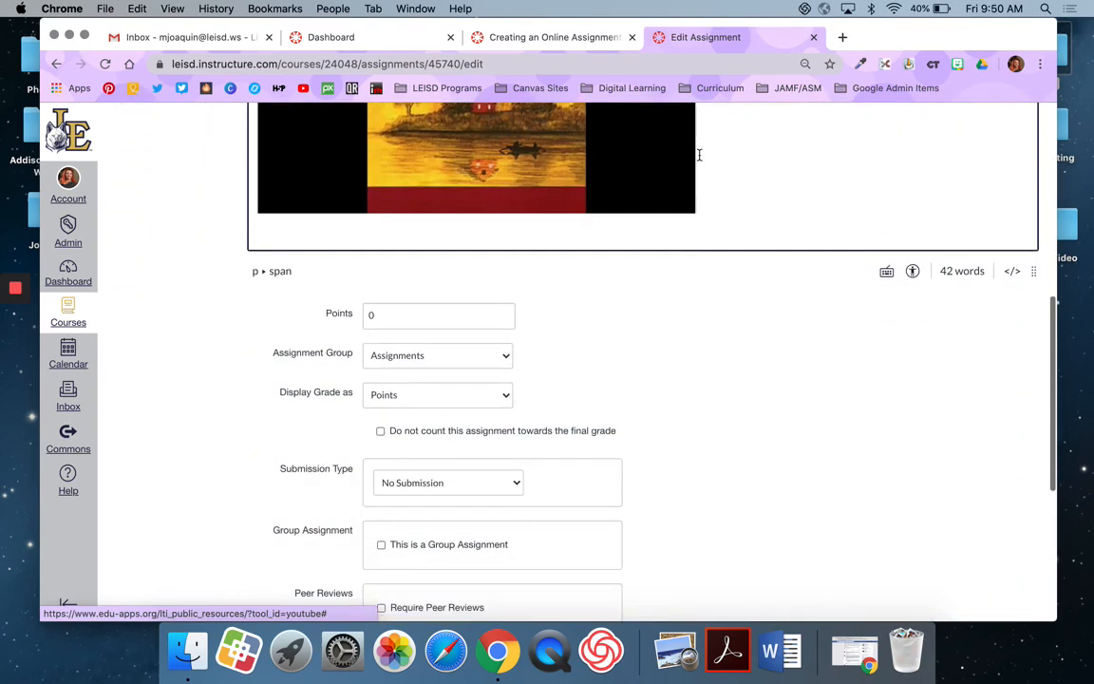
{"action": "scroll", "scroll_direction": "down", "scroll_amount": 3}
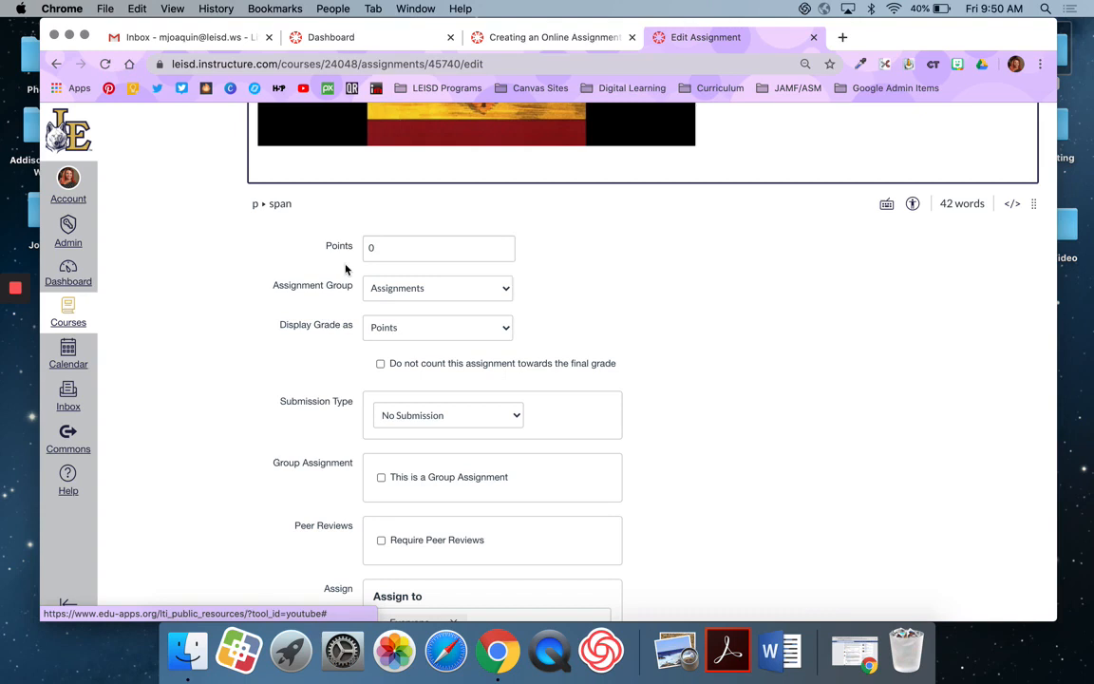
{"action": "type", "text": "100"}
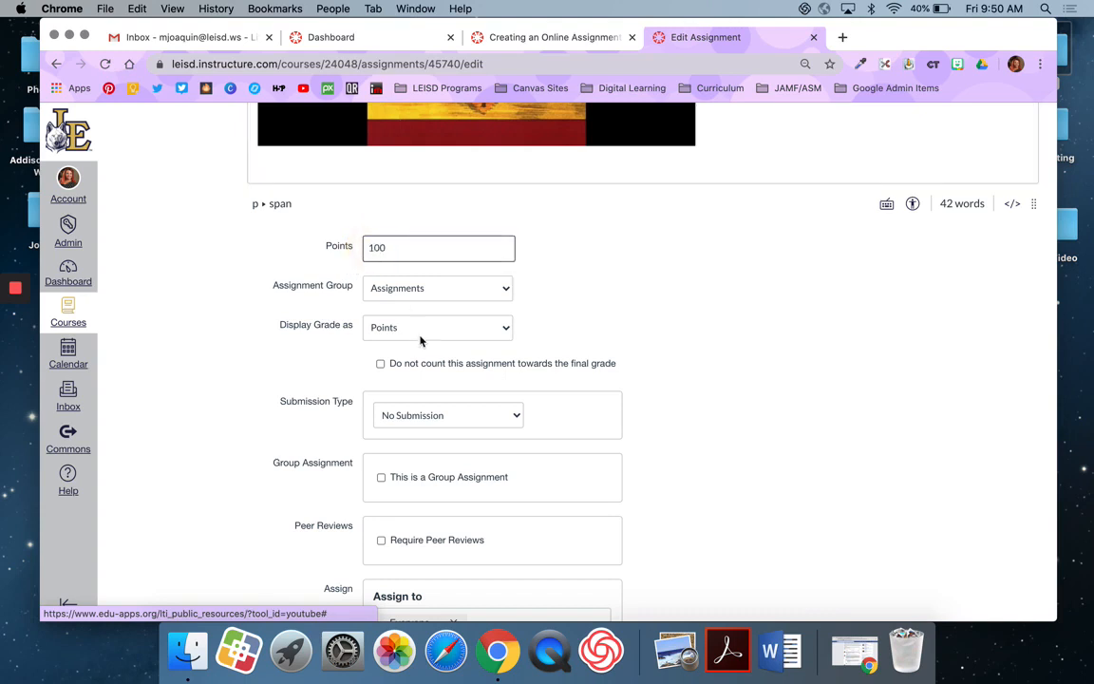
{"action": "left_click", "coordinate": [437, 326]}
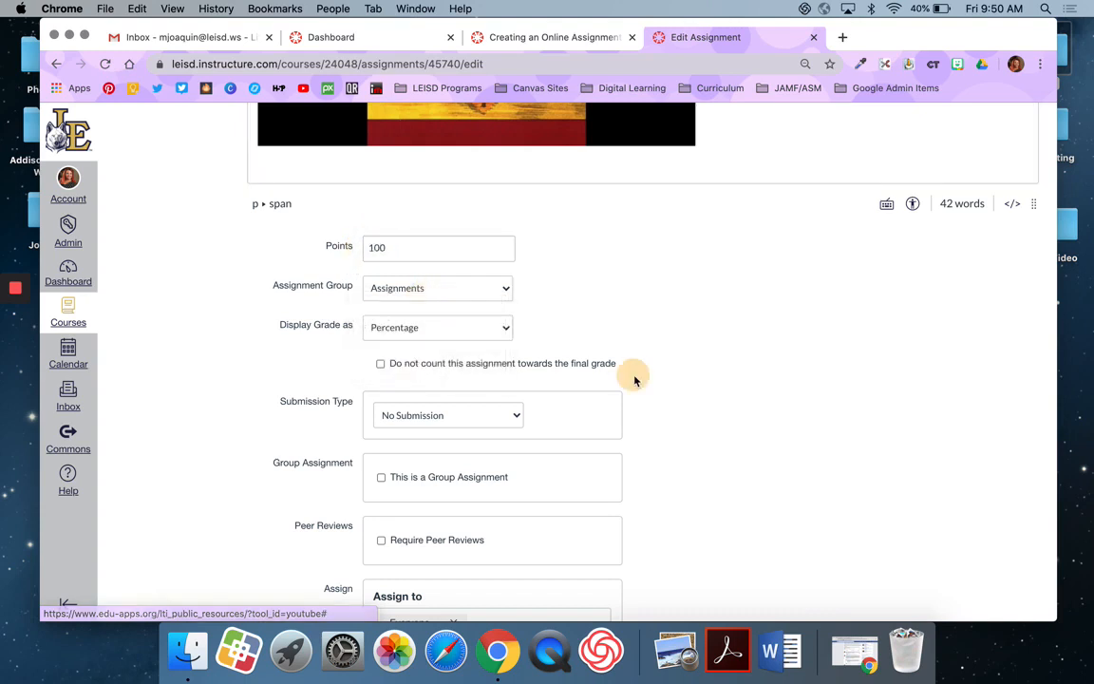
{"action": "scroll", "scroll_direction": "down", "scroll_amount": 3}
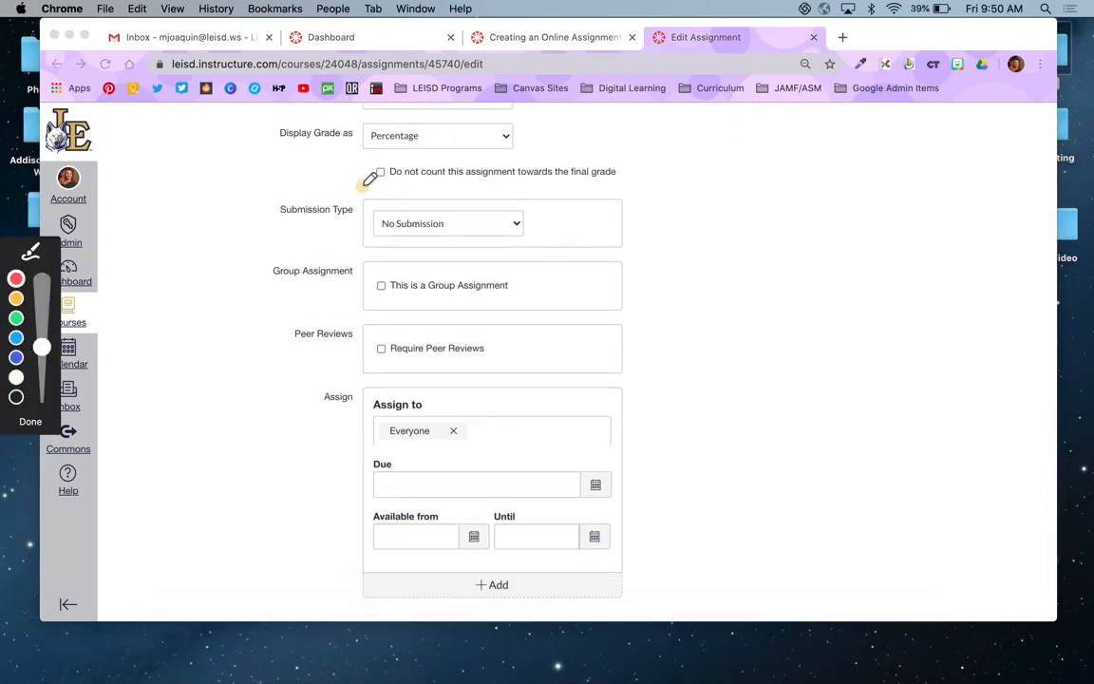
- Set submission type to Online, allowing Text Entry, Website URL and Media Recordings
{"action": "left_click_drag", "start_coordinate": [380, 176], "coordinate": [466, 256]}
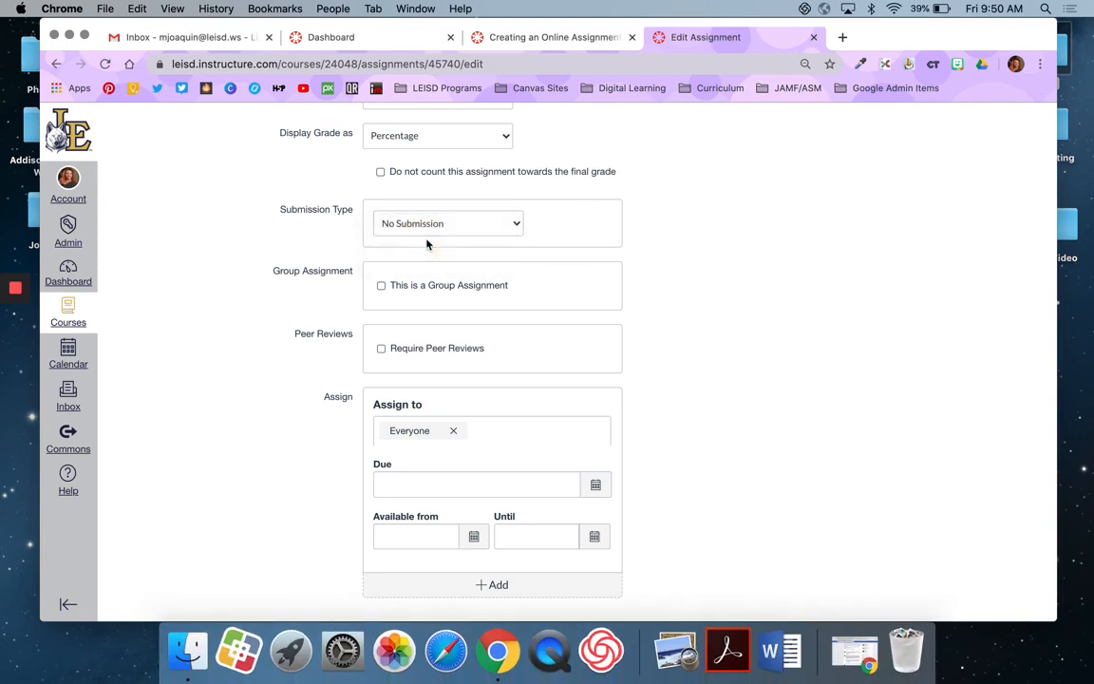
{"action": "left_click", "coordinate": [446, 223]}
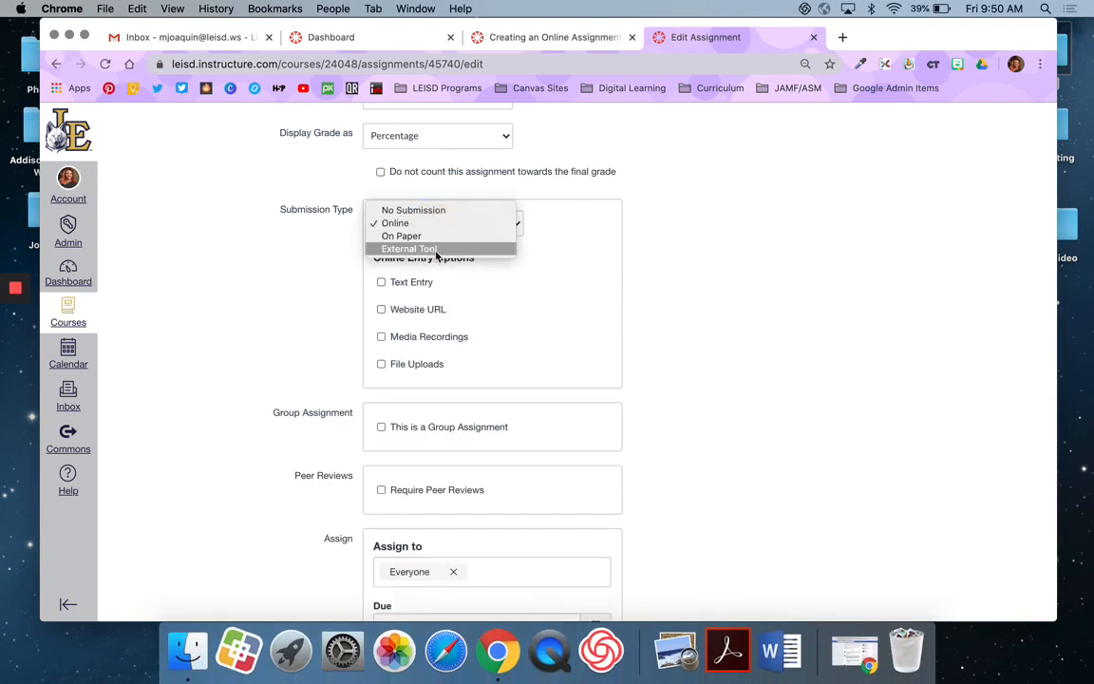
{"action": "mouse_move", "coordinate": [441, 222]}
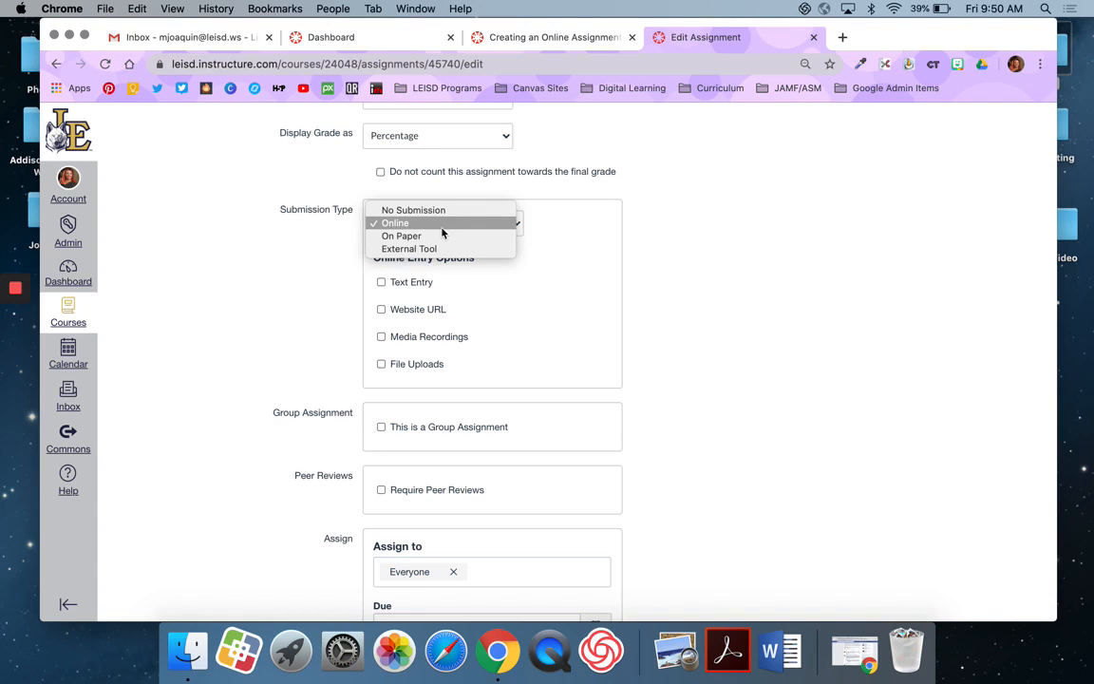
{"action": "mouse_move", "coordinate": [439, 228]}
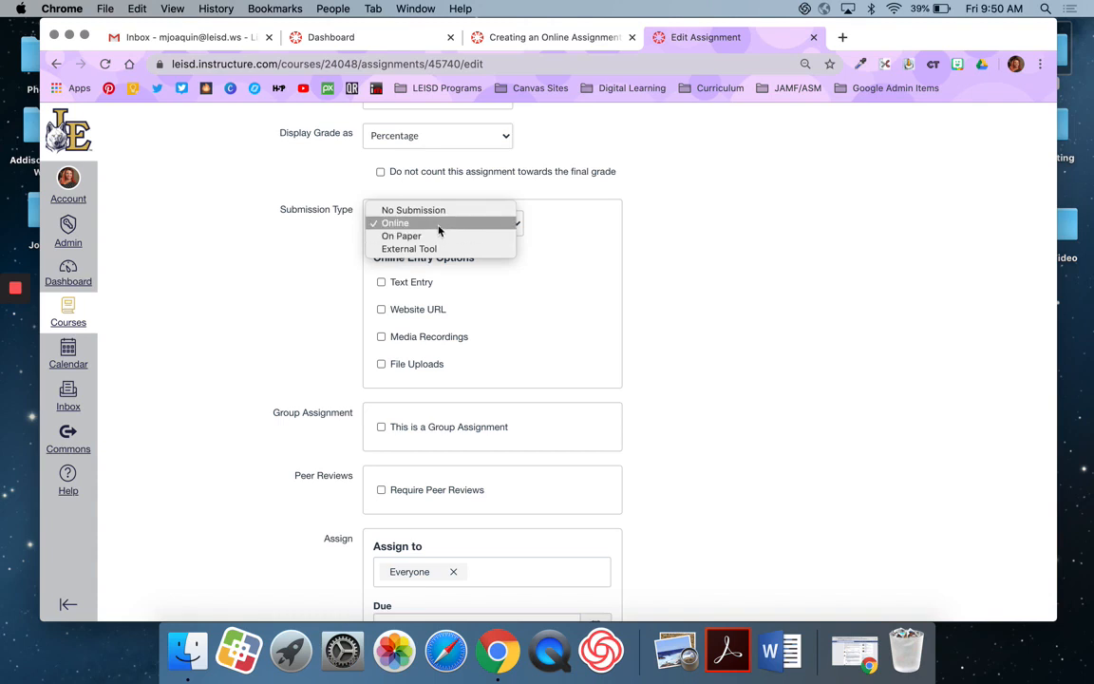
{"action": "left_click", "coordinate": [395, 222]}
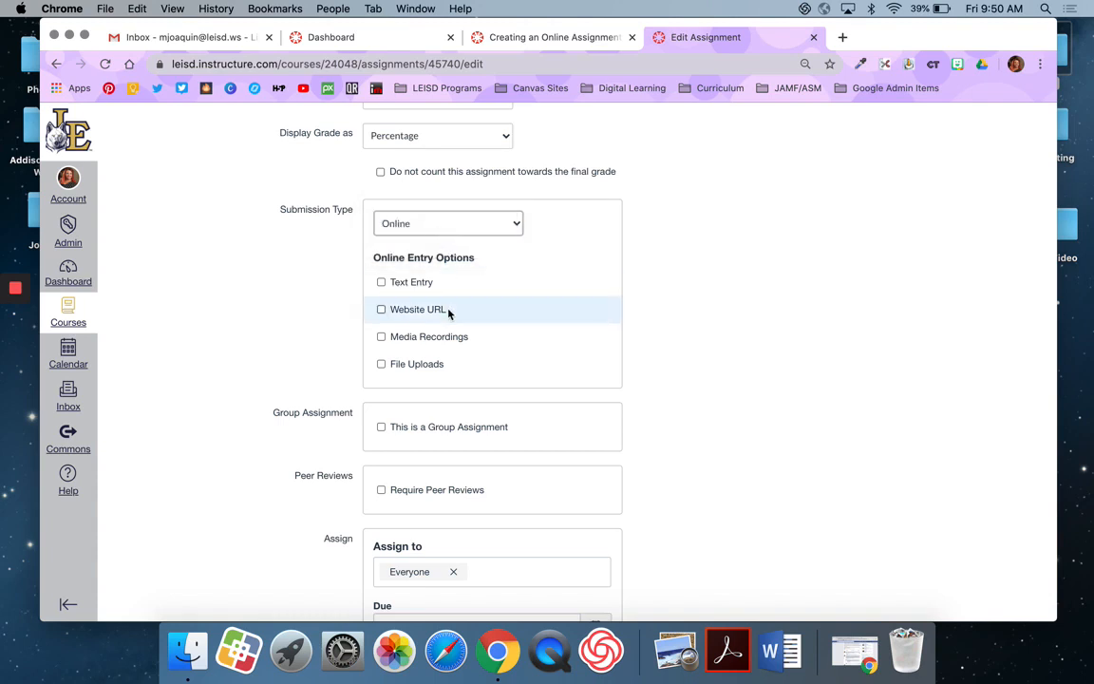
{"action": "mouse_move", "coordinate": [384, 285]}
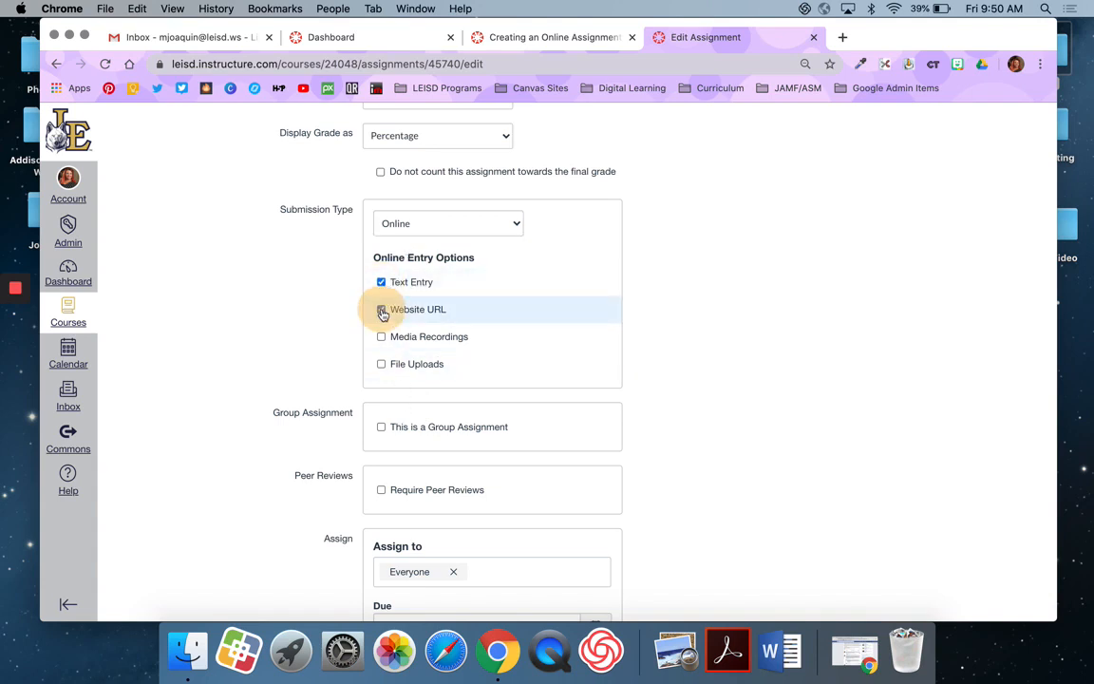
{"action": "left_click", "coordinate": [381, 309]}
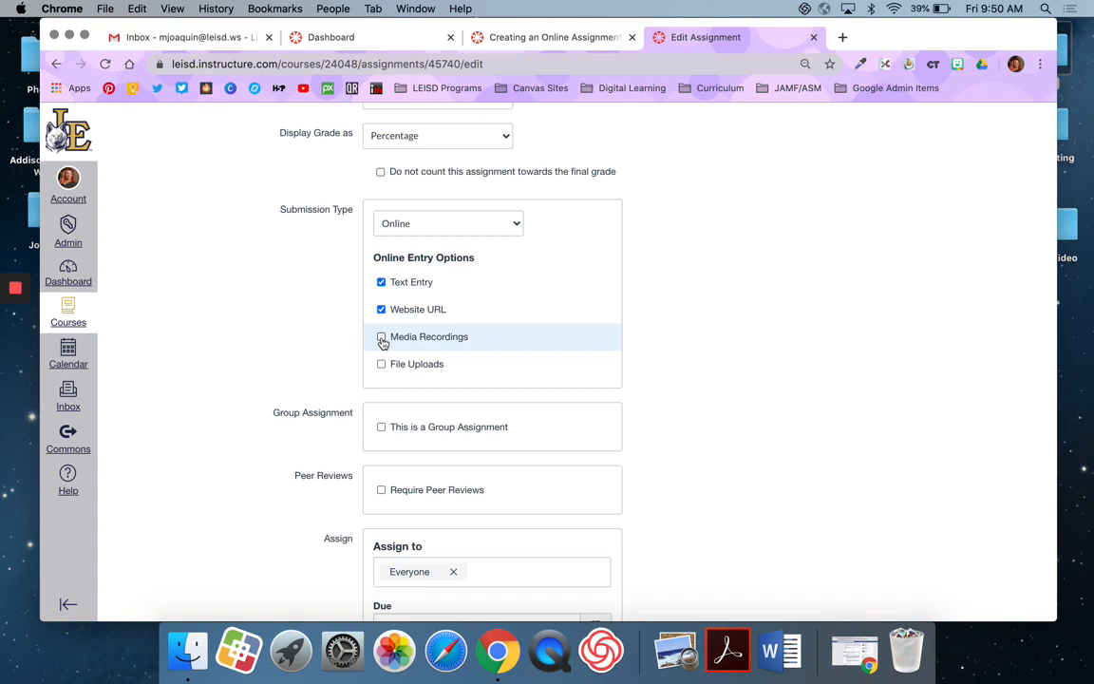
{"action": "left_click", "coordinate": [381, 336]}
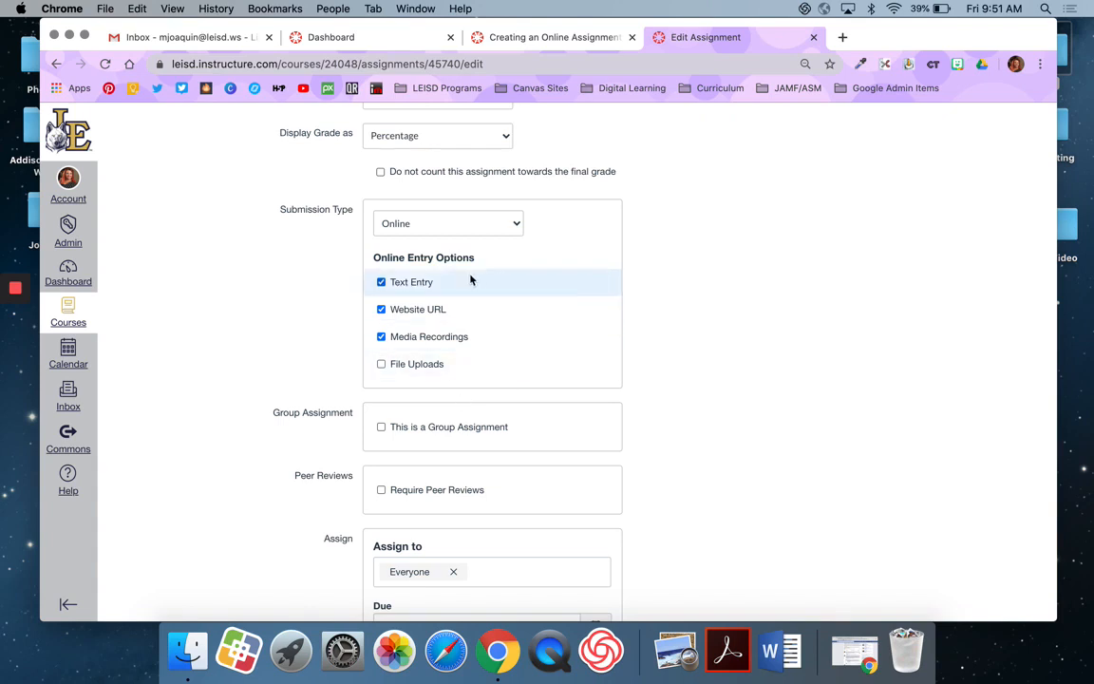
- Set Due to May 26 11:59pm, Available from May 22, Until May 29
{"action": "scroll", "scroll_direction": "down", "scroll_amount": 3}
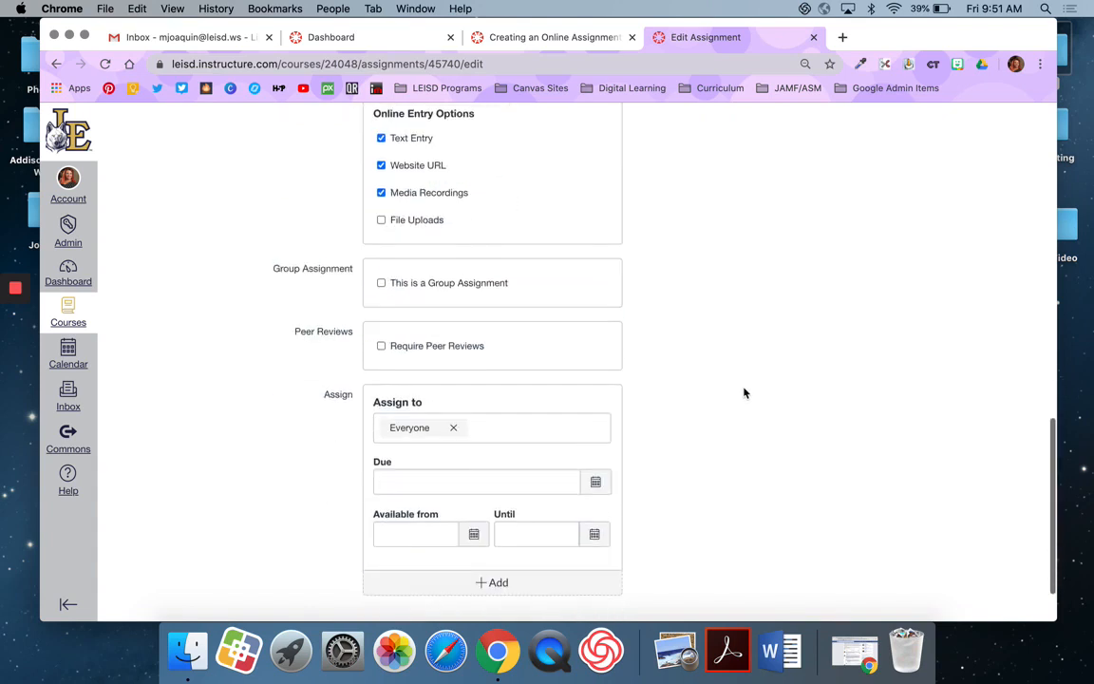
{"action": "scroll", "scroll_direction": "down", "scroll_amount": 3}
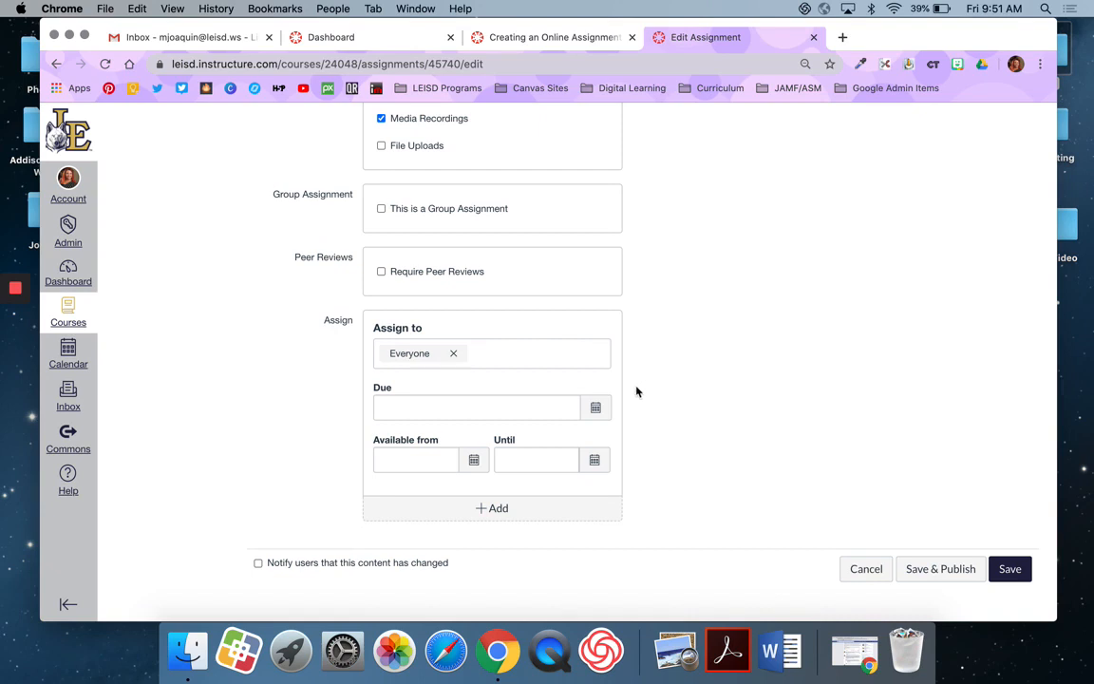
{"action": "left_click", "coordinate": [475, 406]}
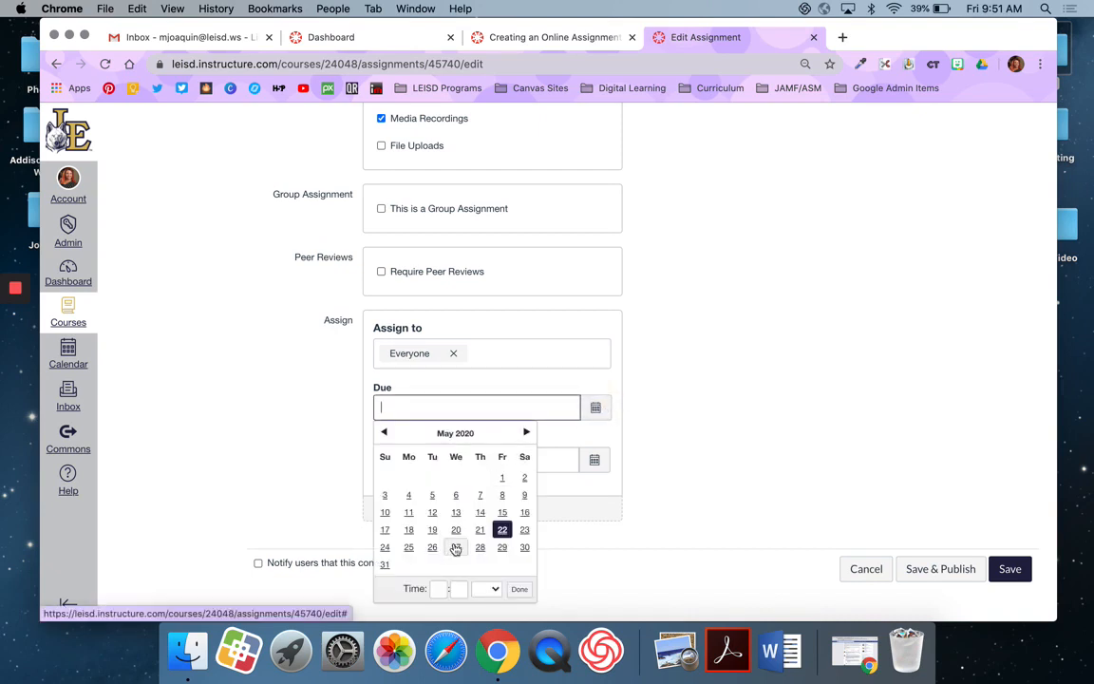
{"action": "left_click", "coordinate": [432, 547]}
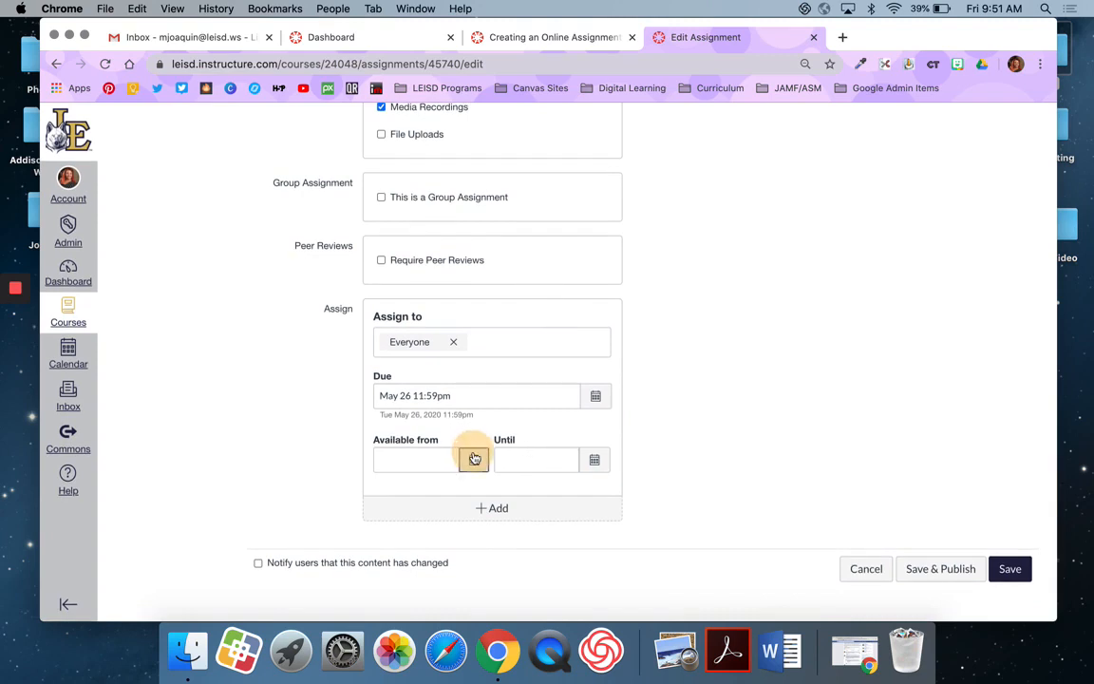
{"action": "left_click", "coordinate": [473, 459]}
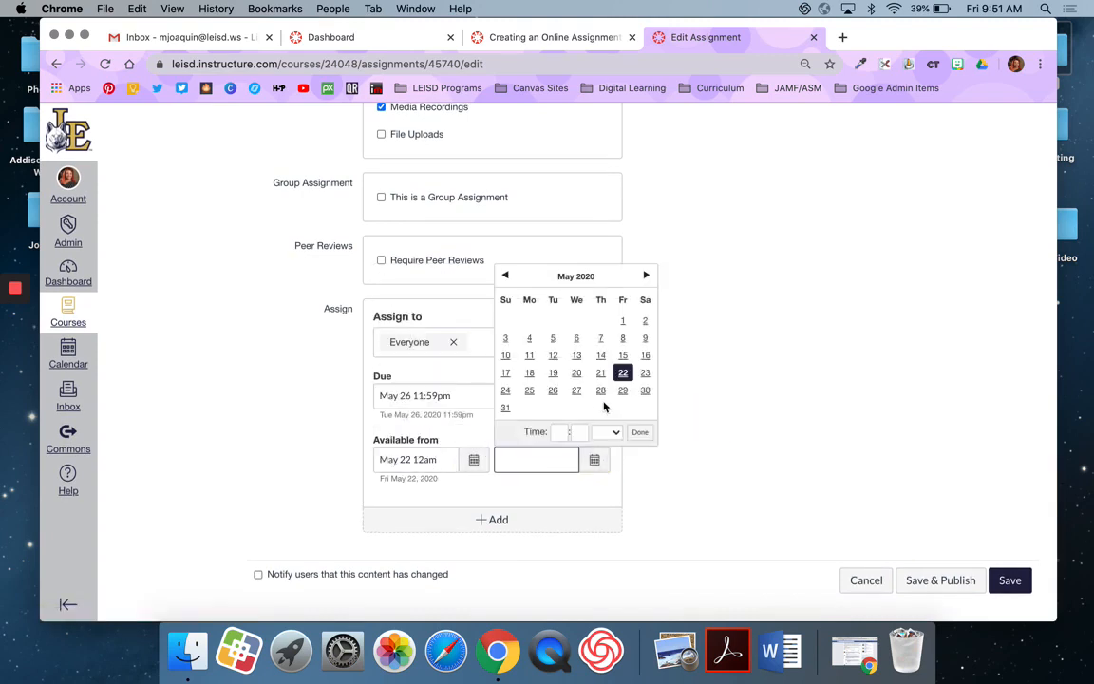
{"action": "left_click", "coordinate": [623, 390]}
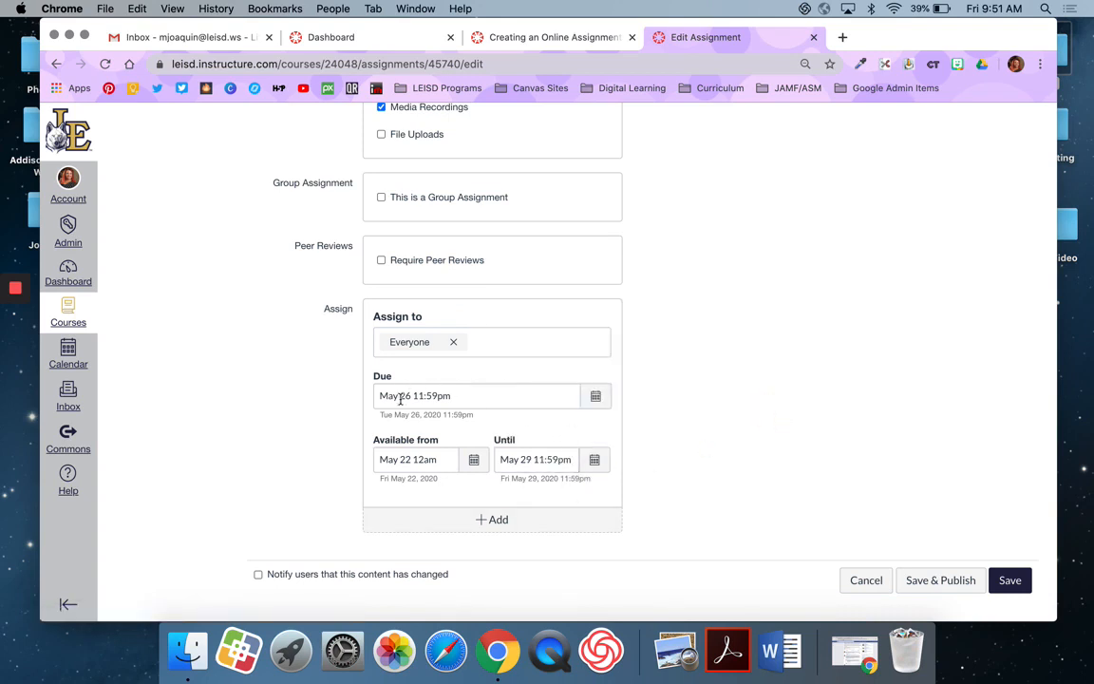
{"action": "mouse_move", "coordinate": [541, 416]}
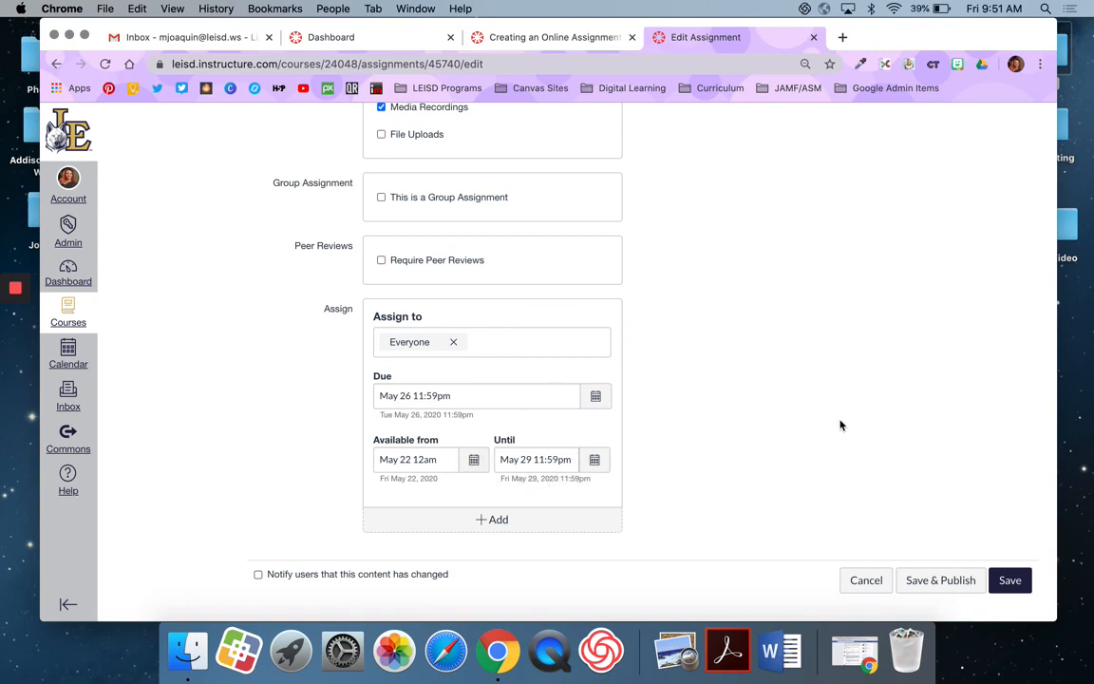
{"action": "mouse_move", "coordinate": [838, 424]}
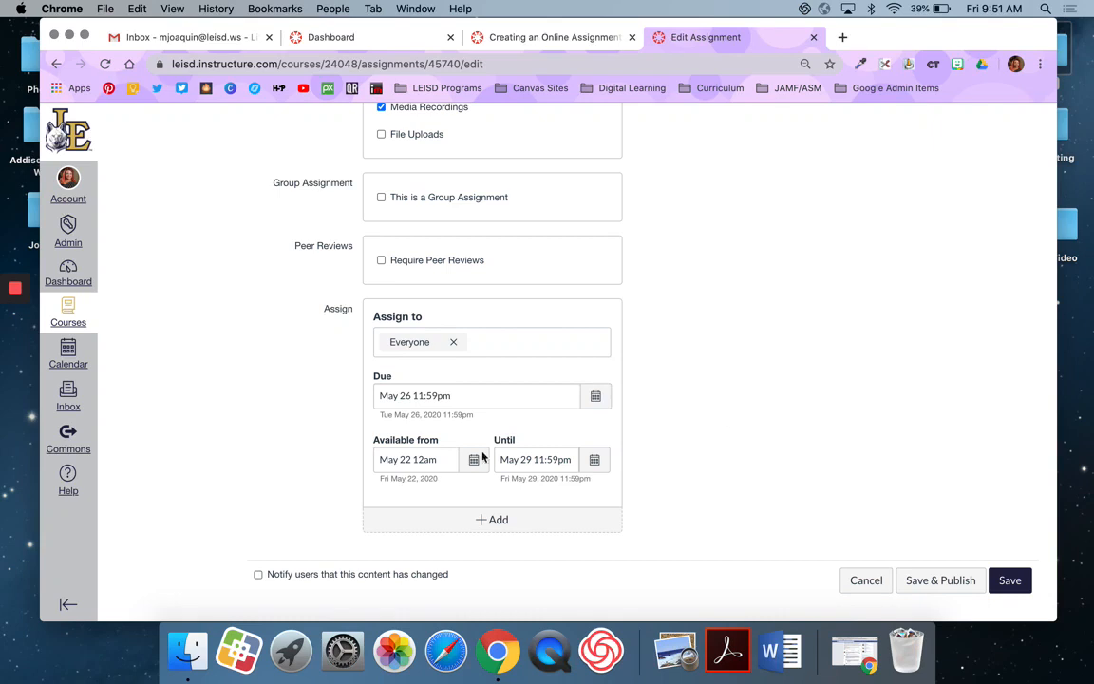
{"action": "left_click", "coordinate": [534, 458]}
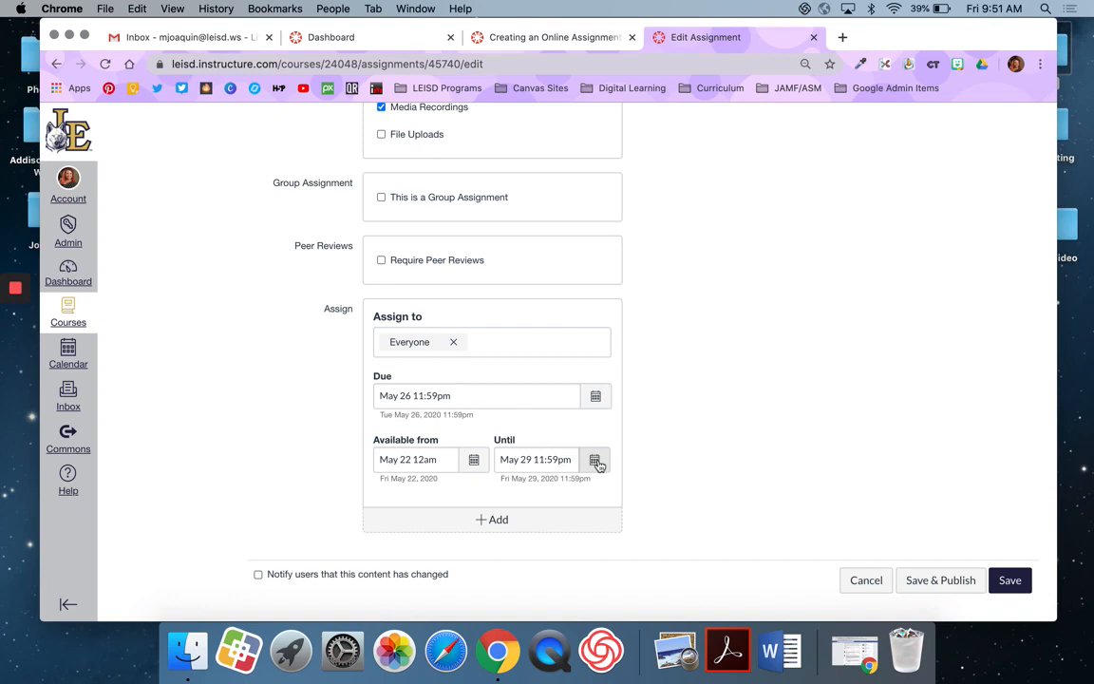
{"action": "mouse_move", "coordinate": [600, 464]}
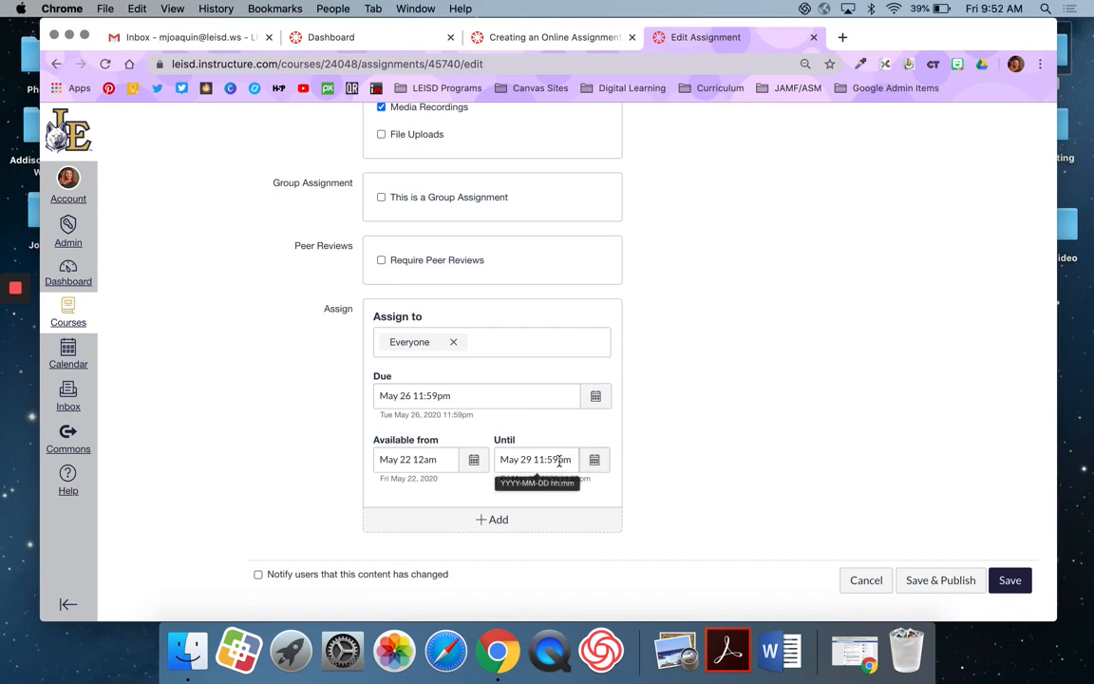
{"action": "mouse_move", "coordinate": [466, 396]}
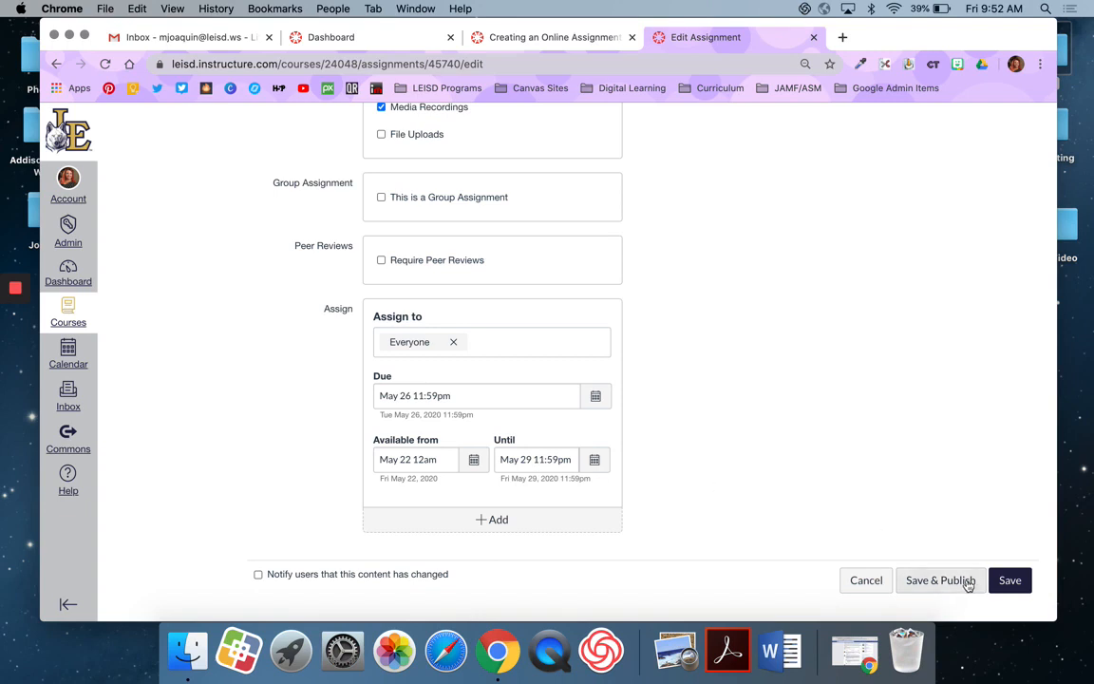
- Save and publish the assignment to show its Tuck Everlasting instructions and video
{"action": "left_click", "coordinate": [939, 580]}
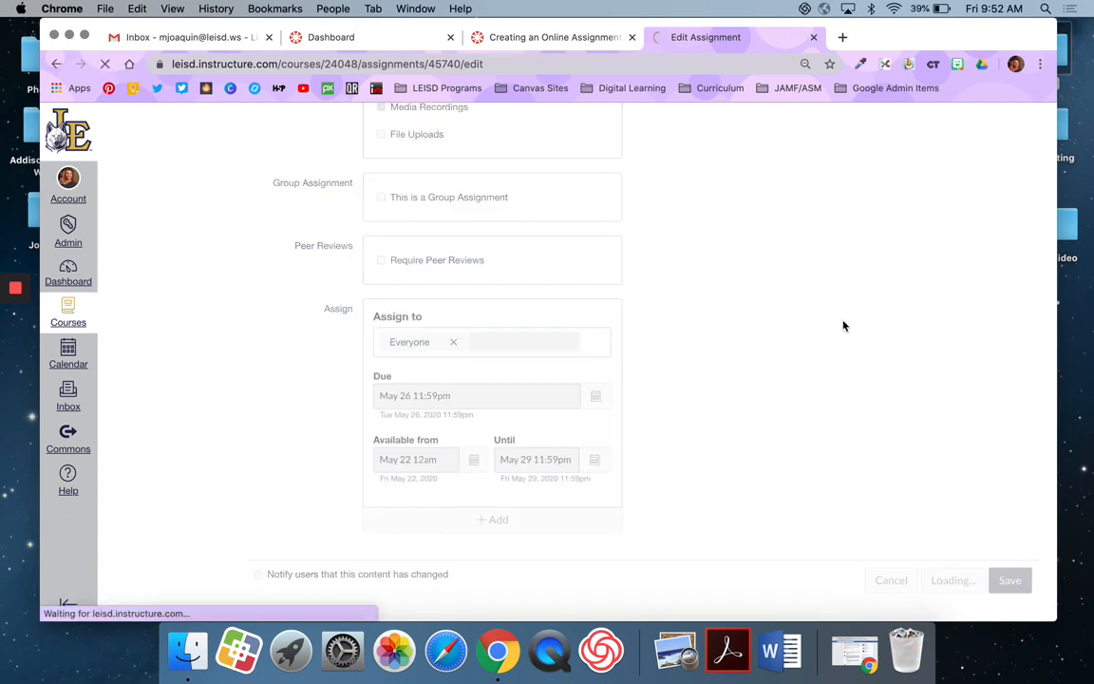
{"action": "left_click", "coordinate": [1009, 580]}
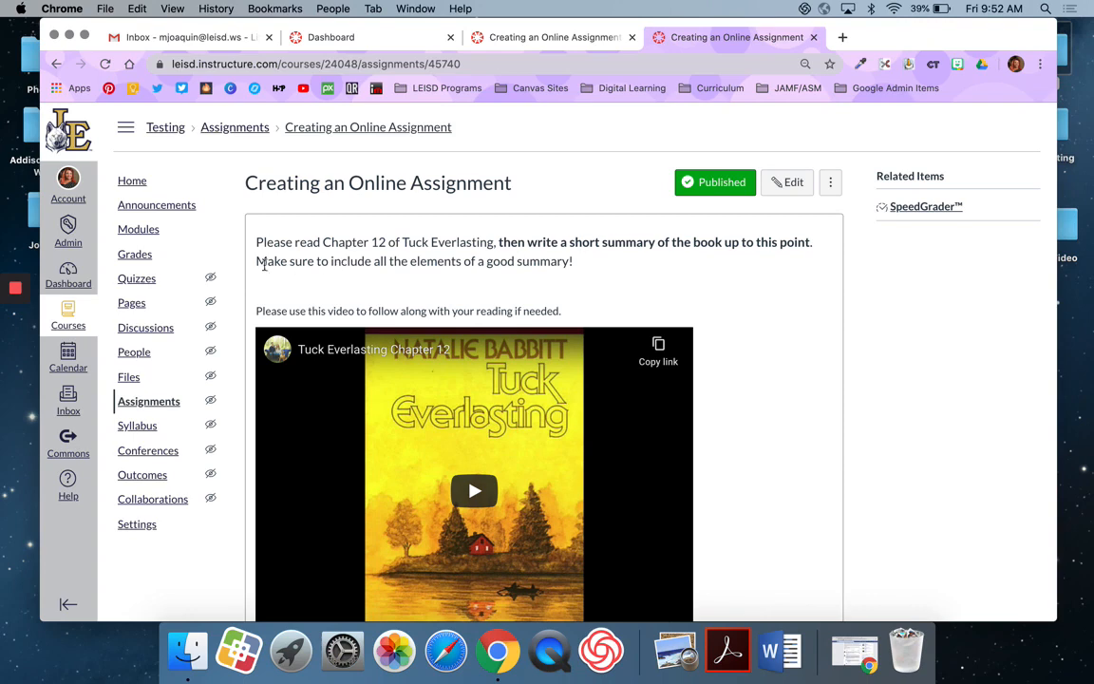
{"action": "mouse_move", "coordinate": [132, 181]}
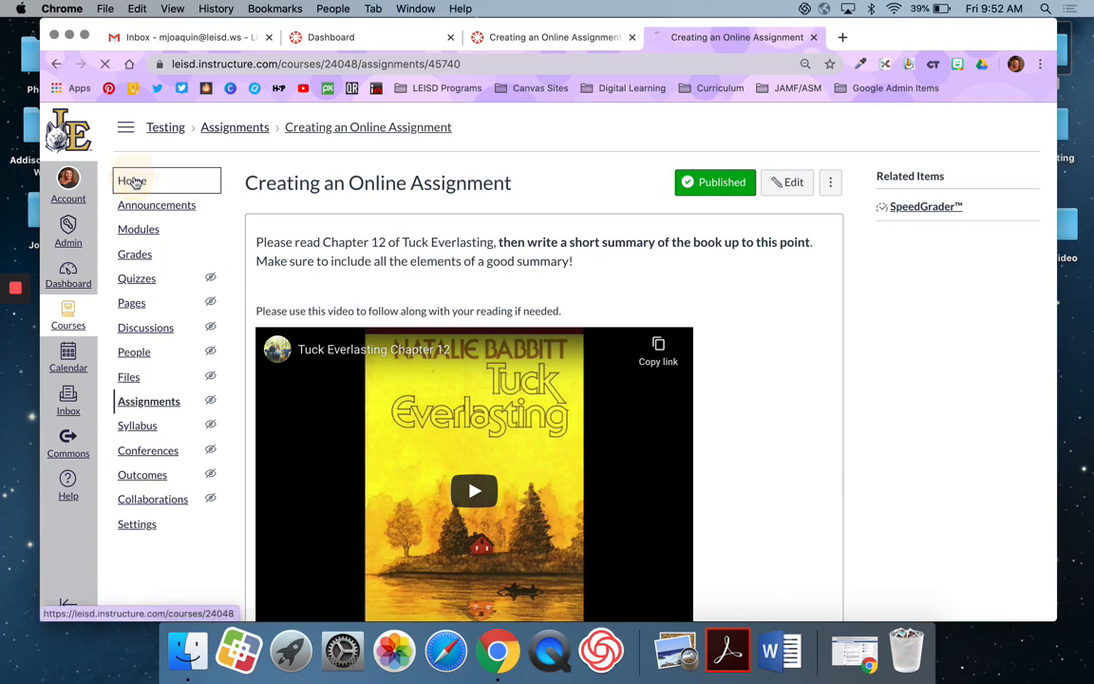
- Enter Student View from course Home and open Creating an Online Assignment
{"action": "left_click", "coordinate": [132, 180]}
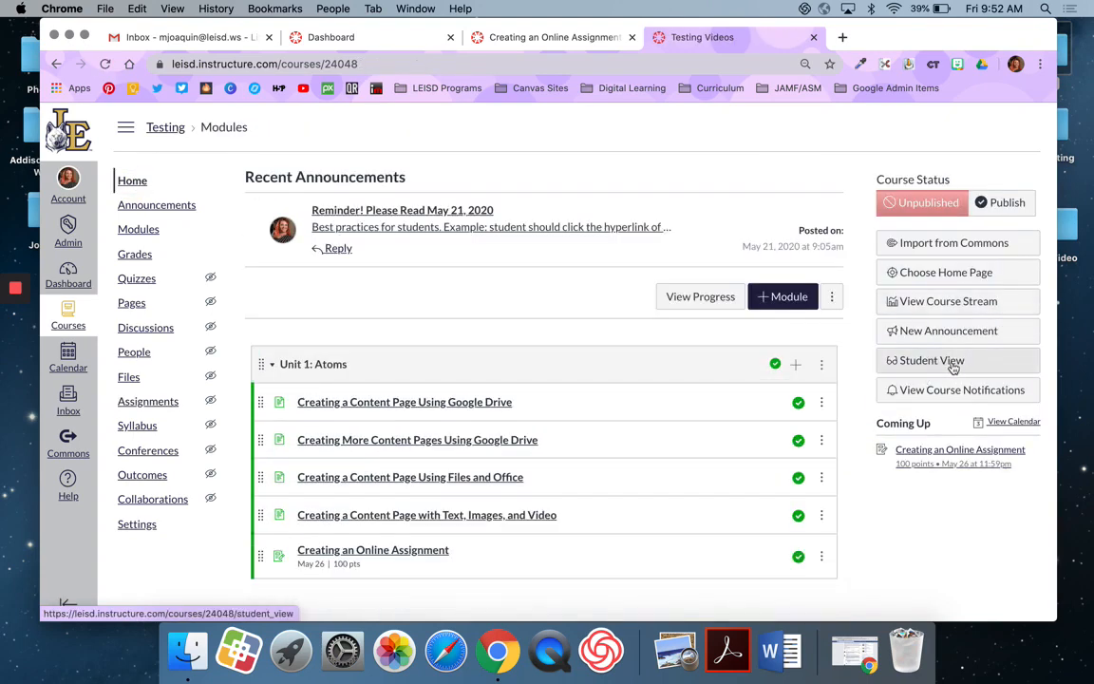
{"action": "left_click", "coordinate": [930, 360]}
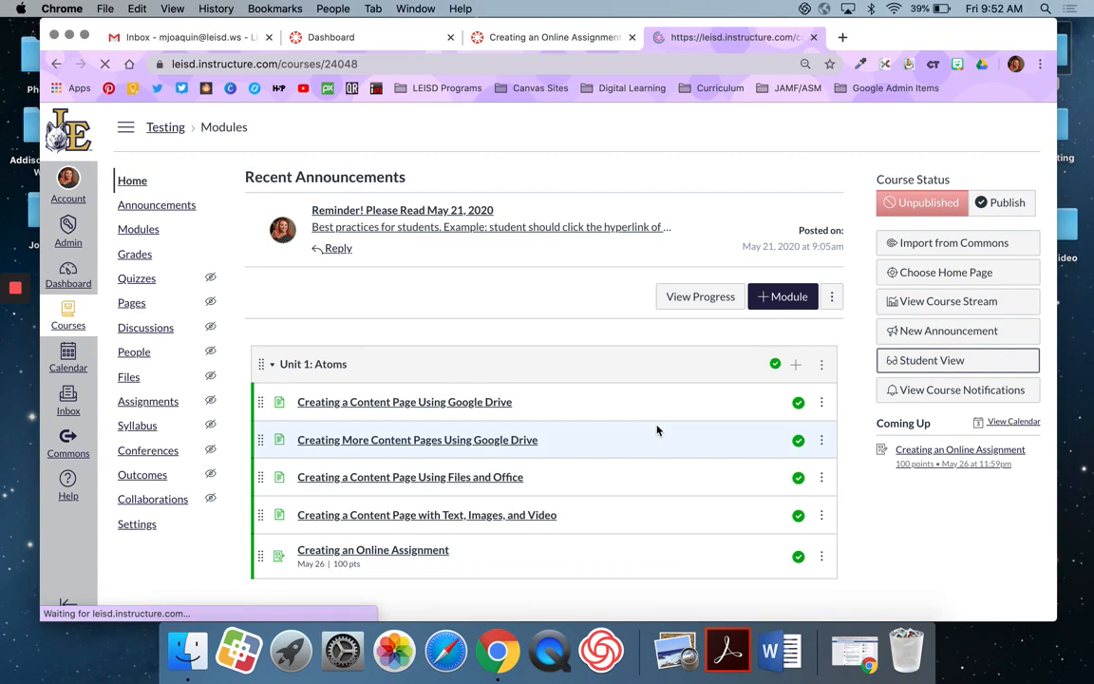
{"action": "left_click", "coordinate": [929, 360]}
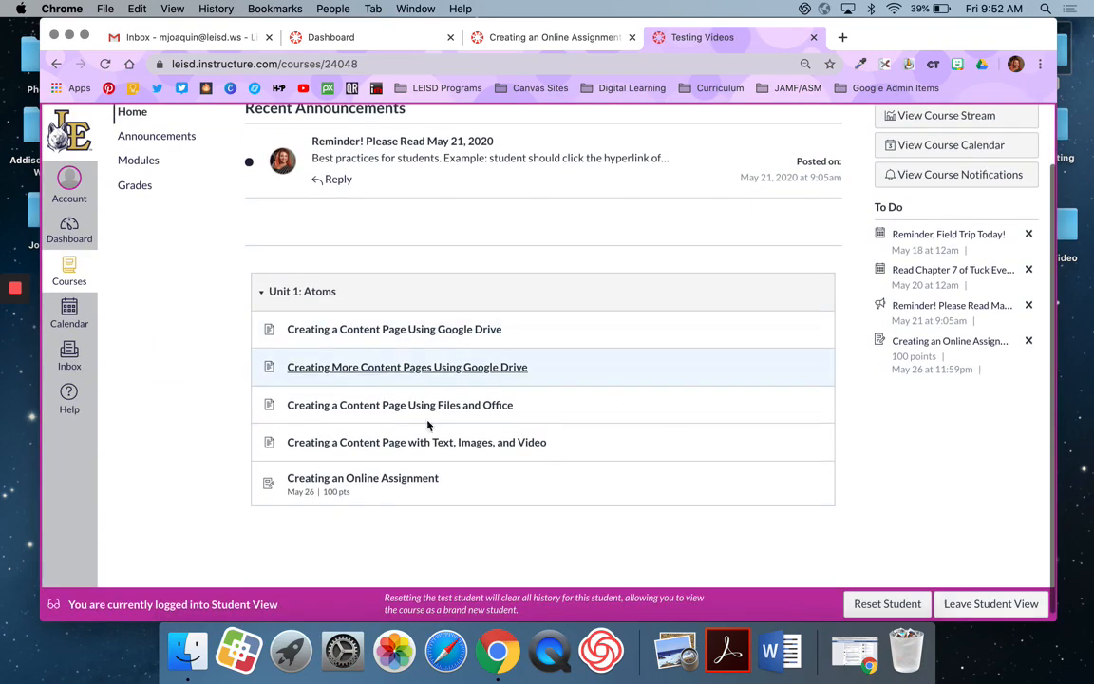
{"action": "mouse_move", "coordinate": [361, 477]}
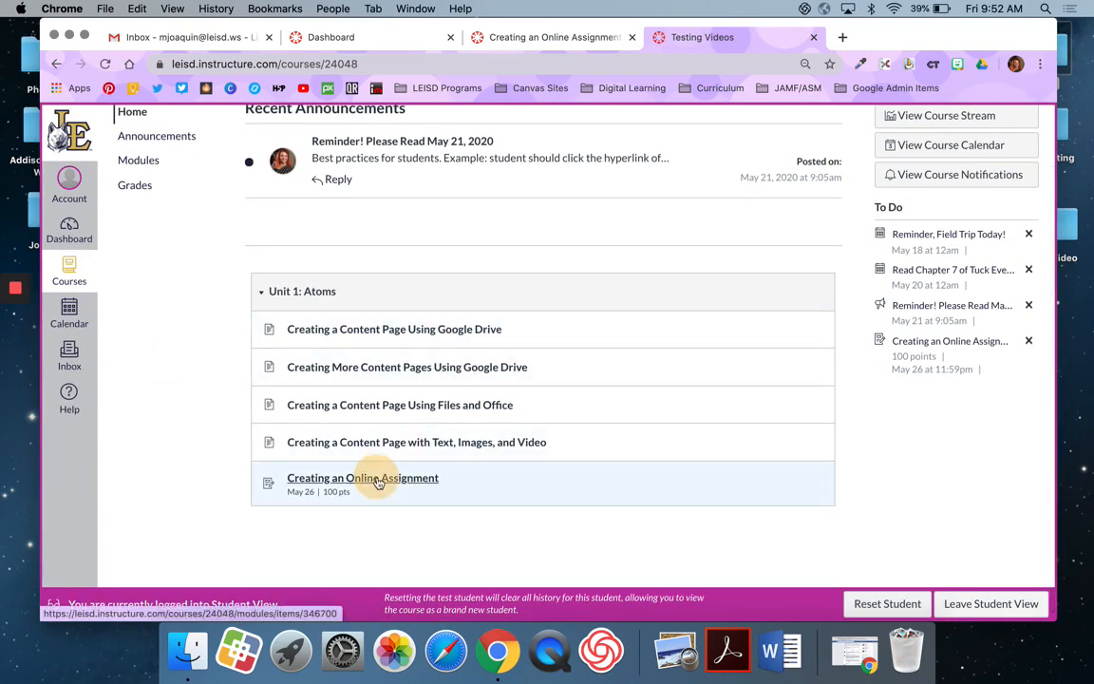
{"action": "left_click", "coordinate": [362, 477]}
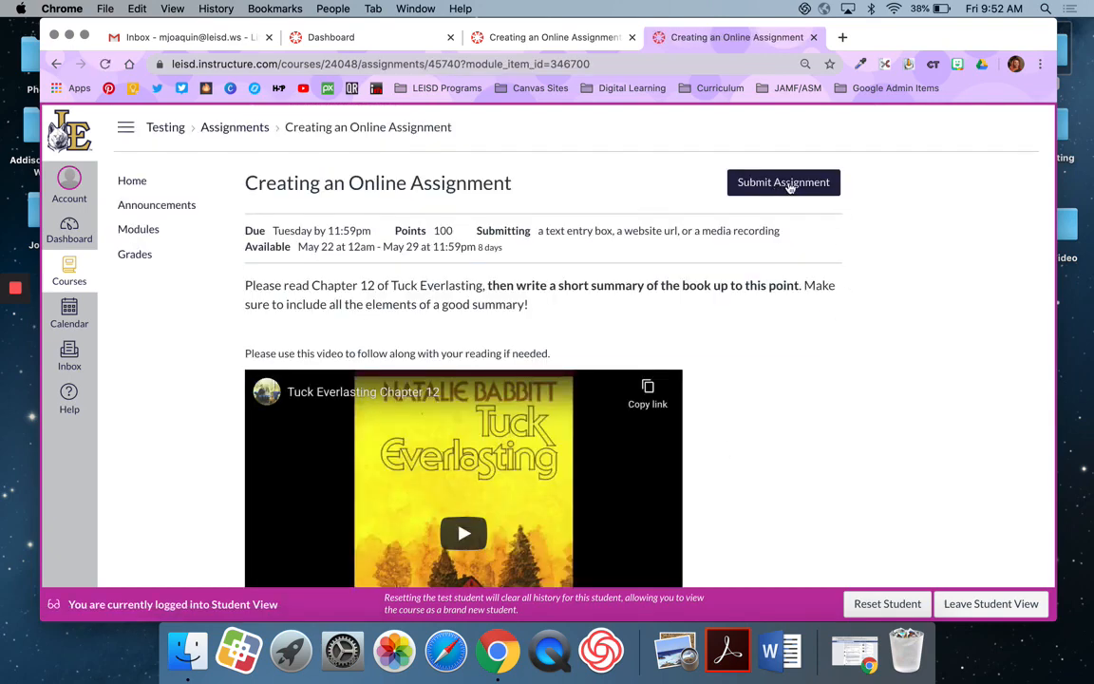
- Open the assignment's submission form and try the Text Entry and Website URL options
{"action": "left_click", "coordinate": [783, 183]}
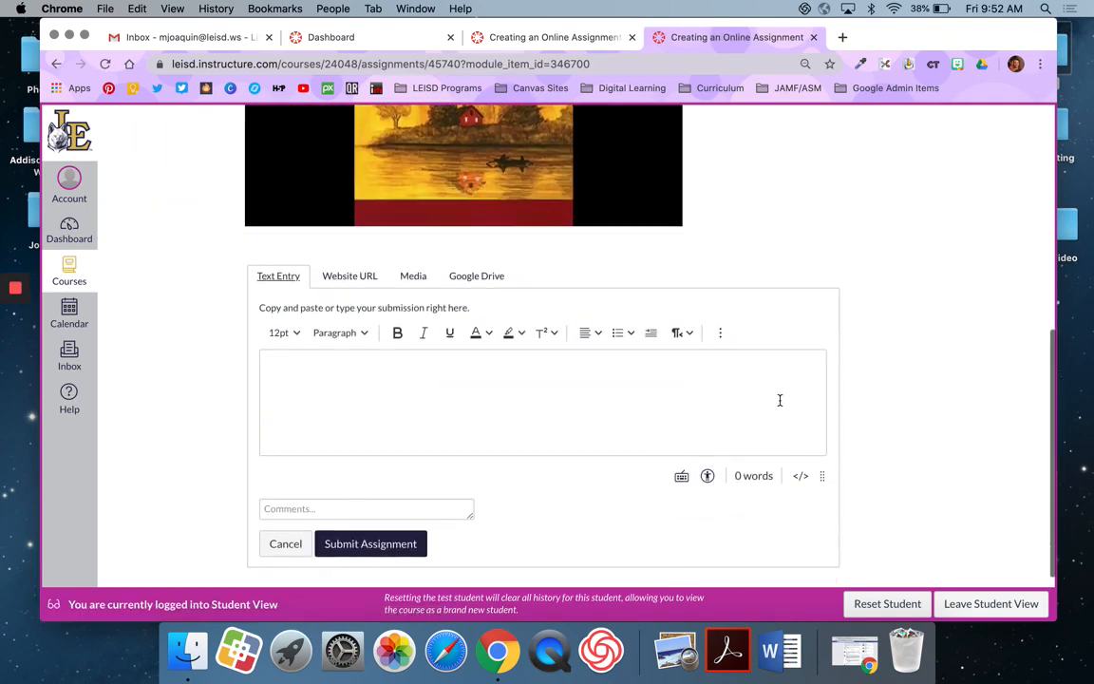
{"action": "left_click", "coordinate": [543, 402]}
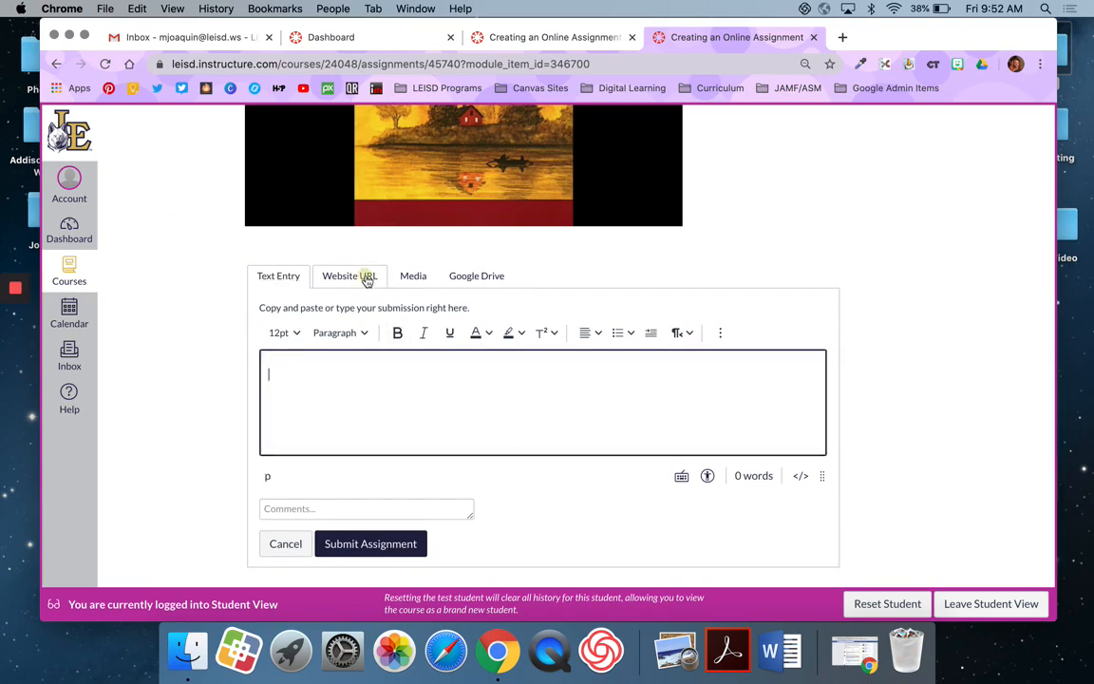
{"action": "left_click", "coordinate": [349, 275]}
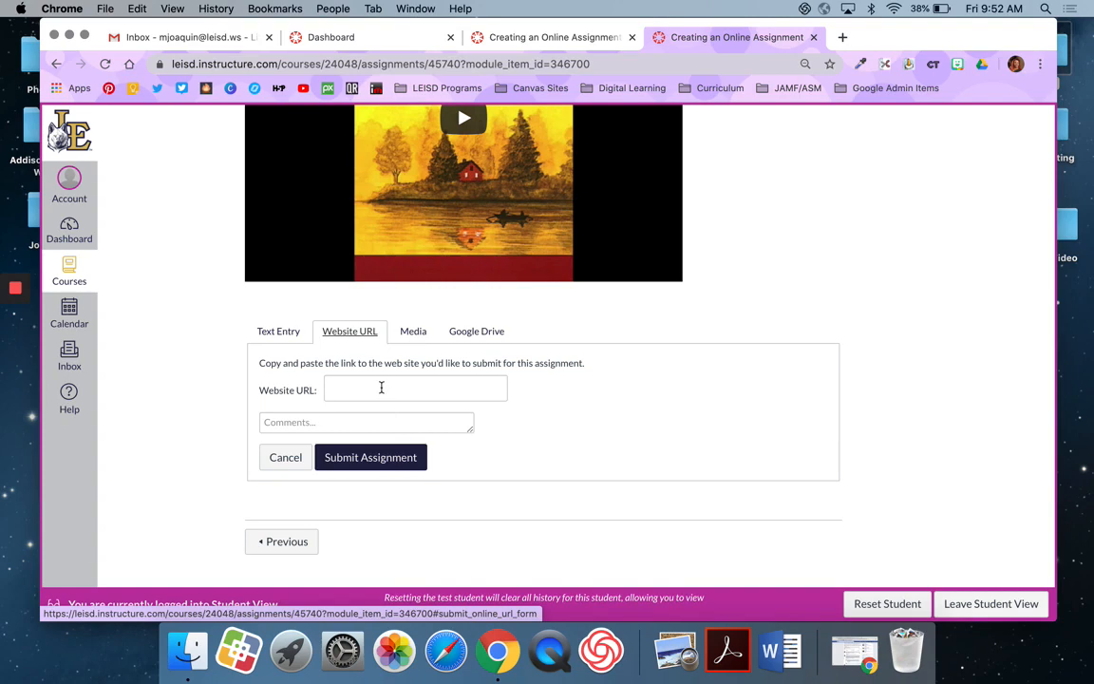
- Enter the Google Sheets spreadsheet link as the website URL, then leave Student View
{"action": "type", "text": "https://docs.google.com/spreadsheets/d/1t"}
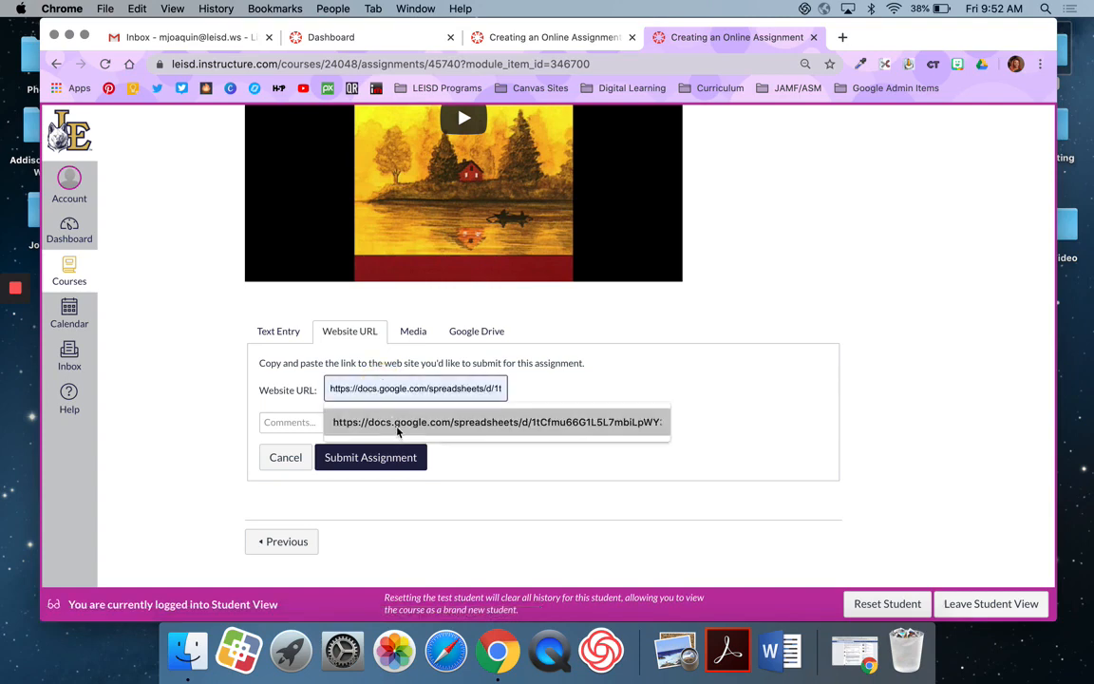
{"action": "left_click", "coordinate": [413, 329]}
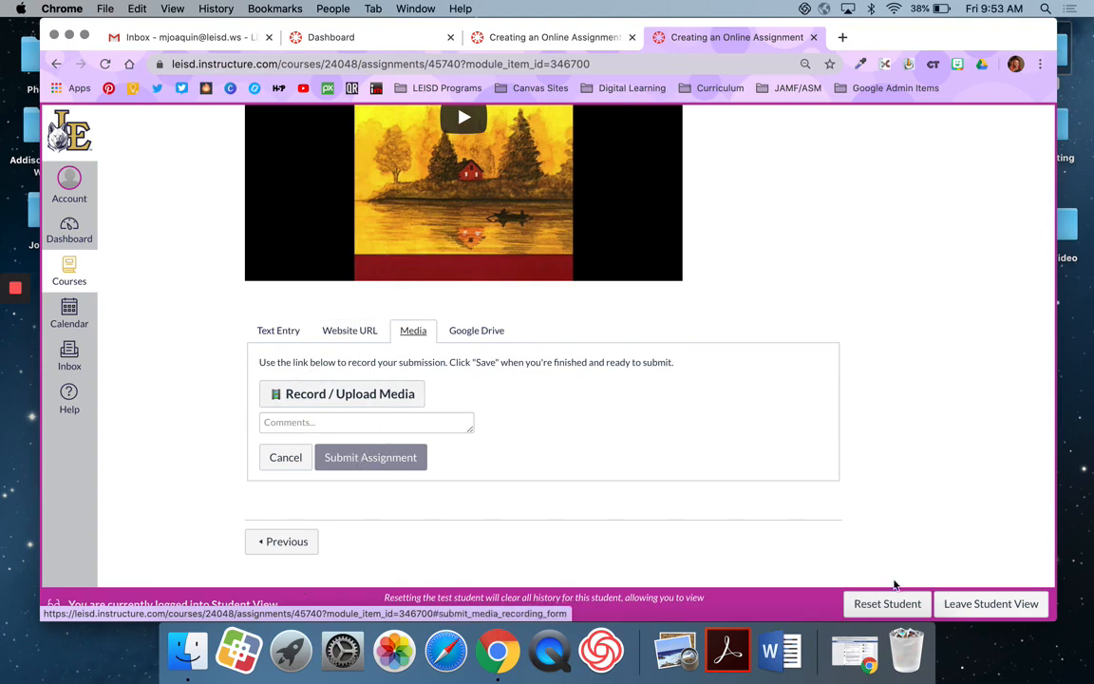
{"action": "left_click", "coordinate": [990, 603]}
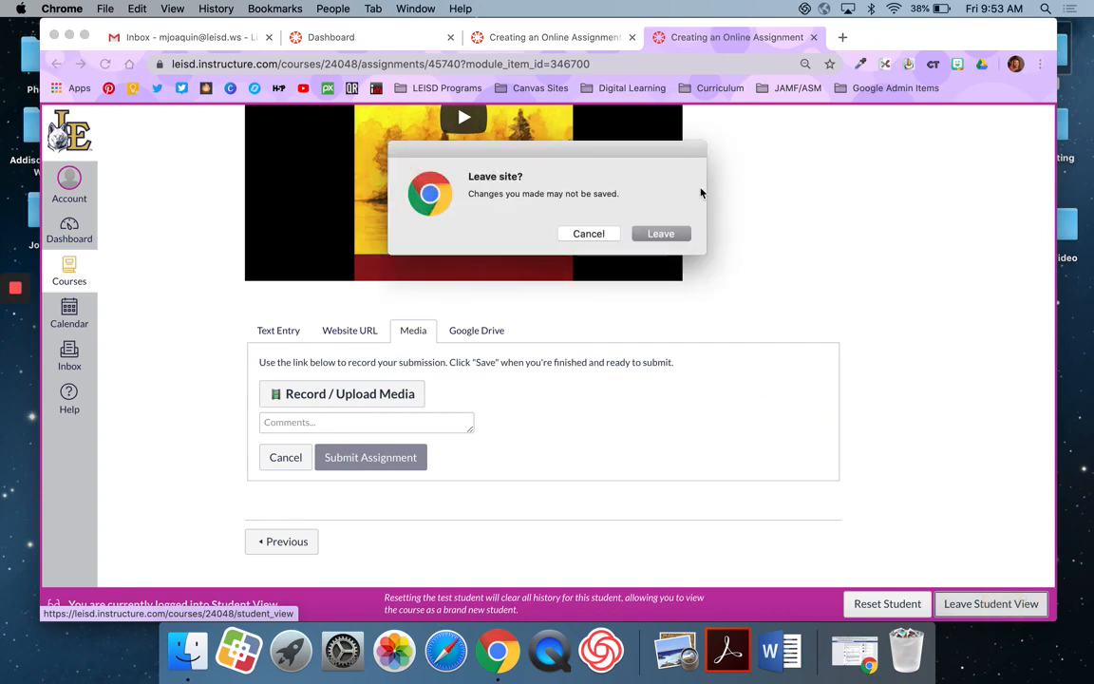
- Confirm leaving the page to return to the teacher's published assignment view
{"action": "left_click", "coordinate": [660, 234]}
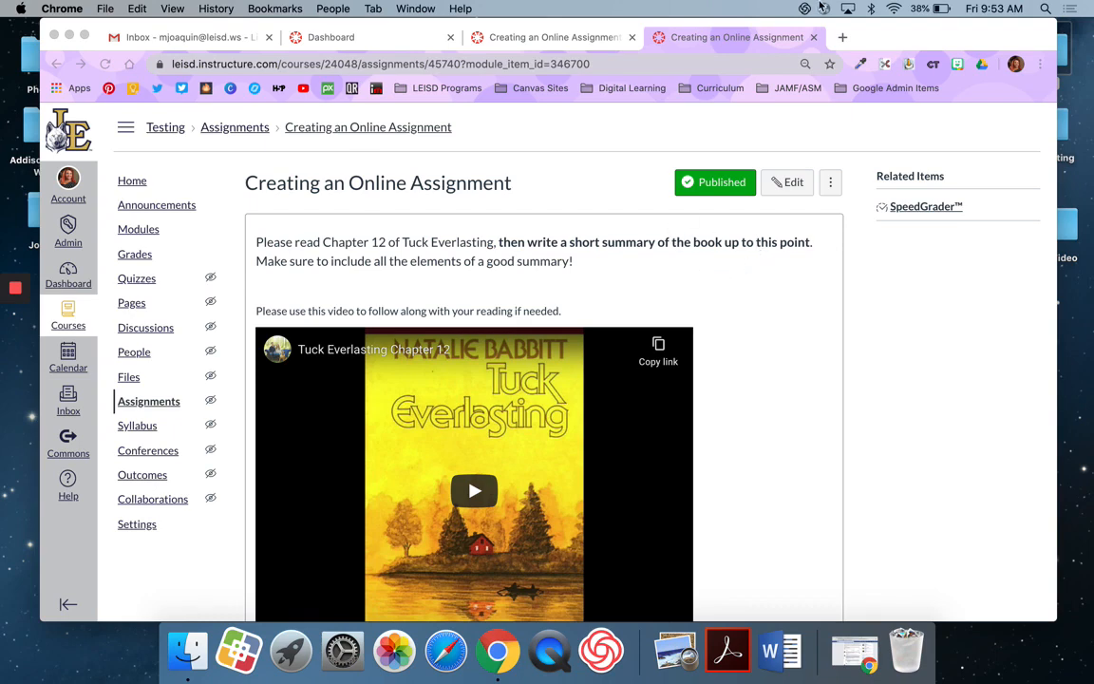
{"action": "mouse_move", "coordinate": [822, 8]}
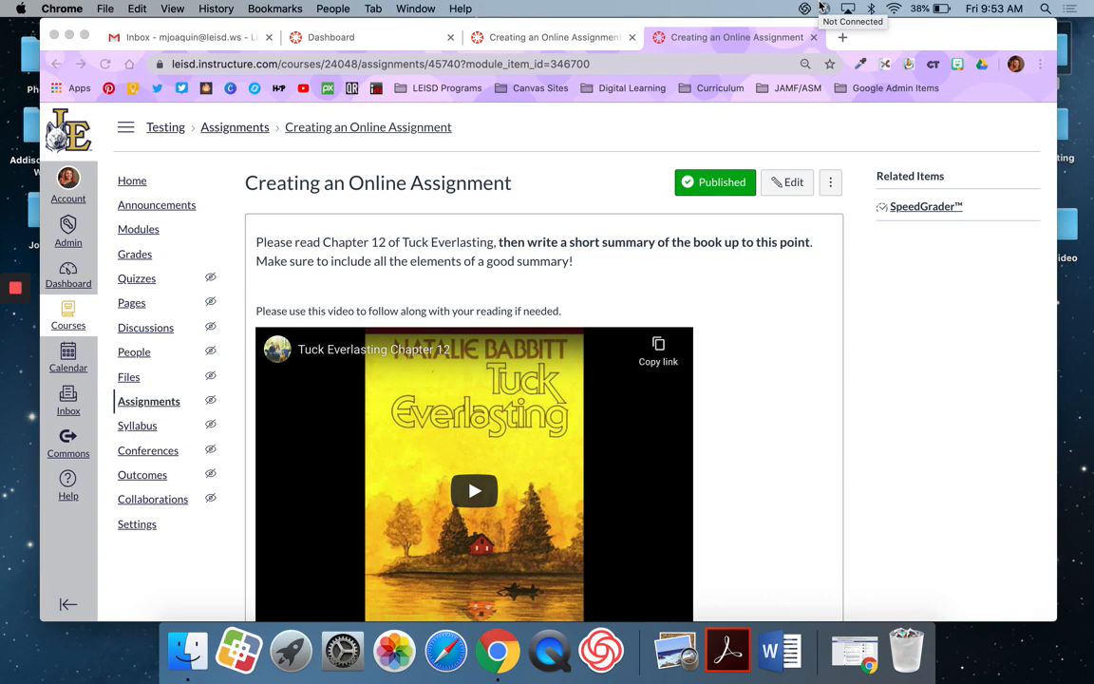